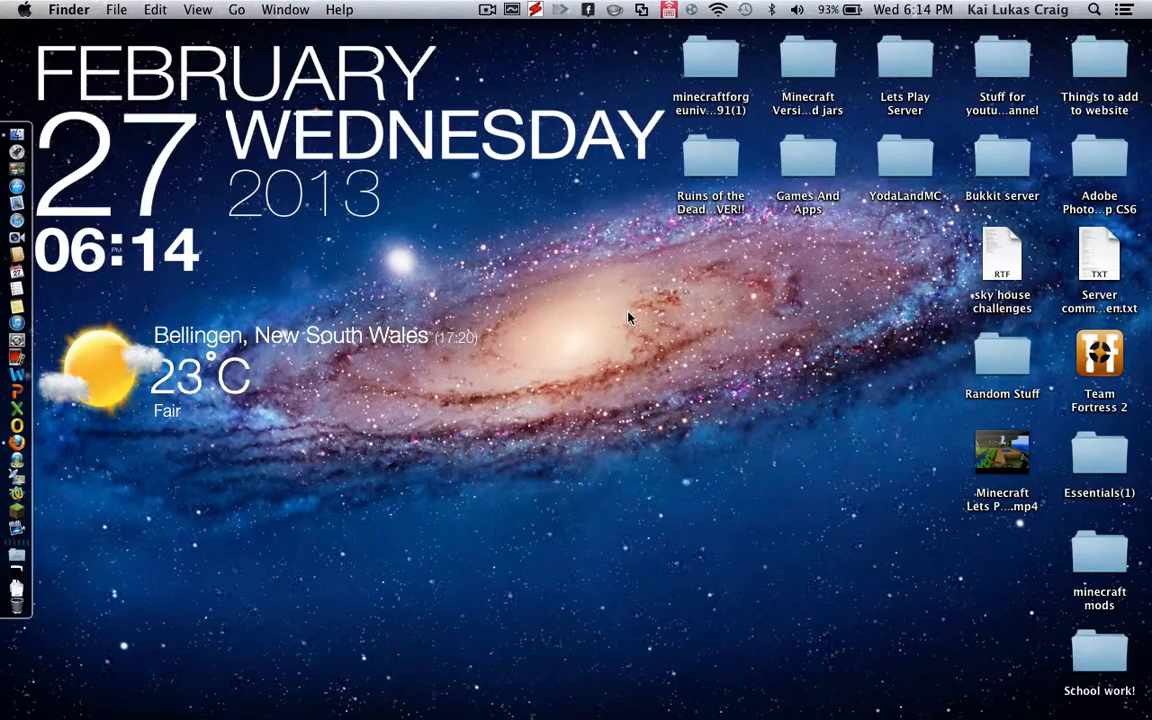
{"action": "mouse_move", "coordinate": [337, 422]}
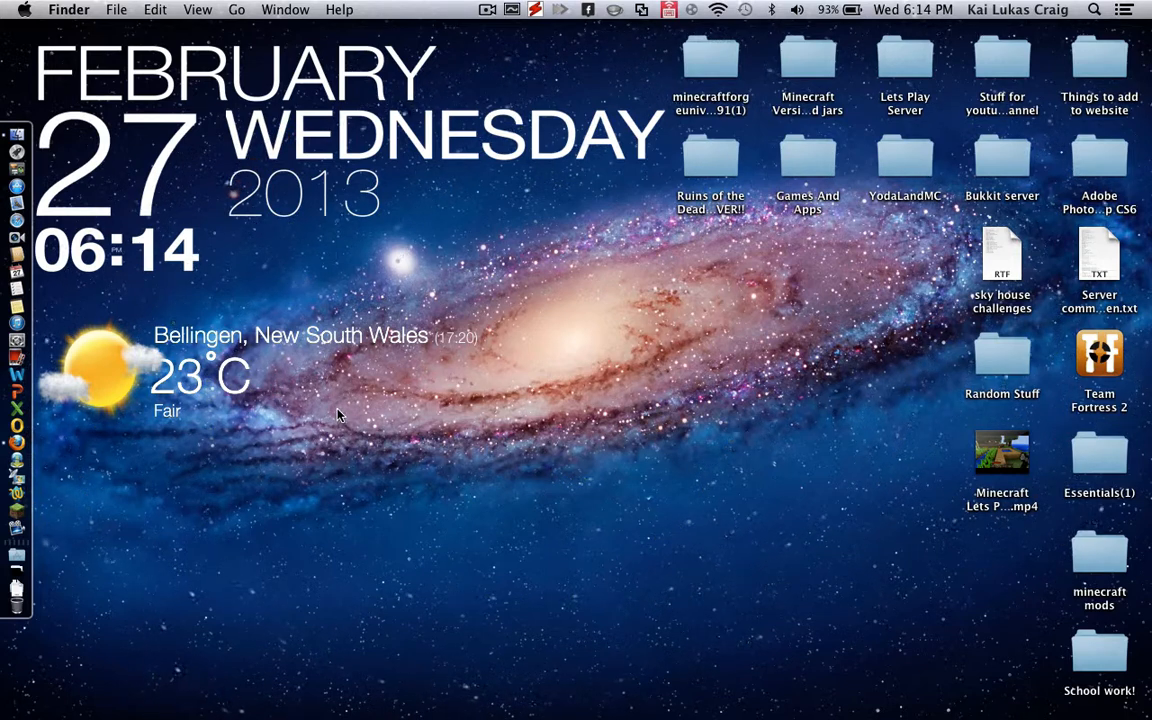
{"action": "mouse_move", "coordinate": [333, 435]}
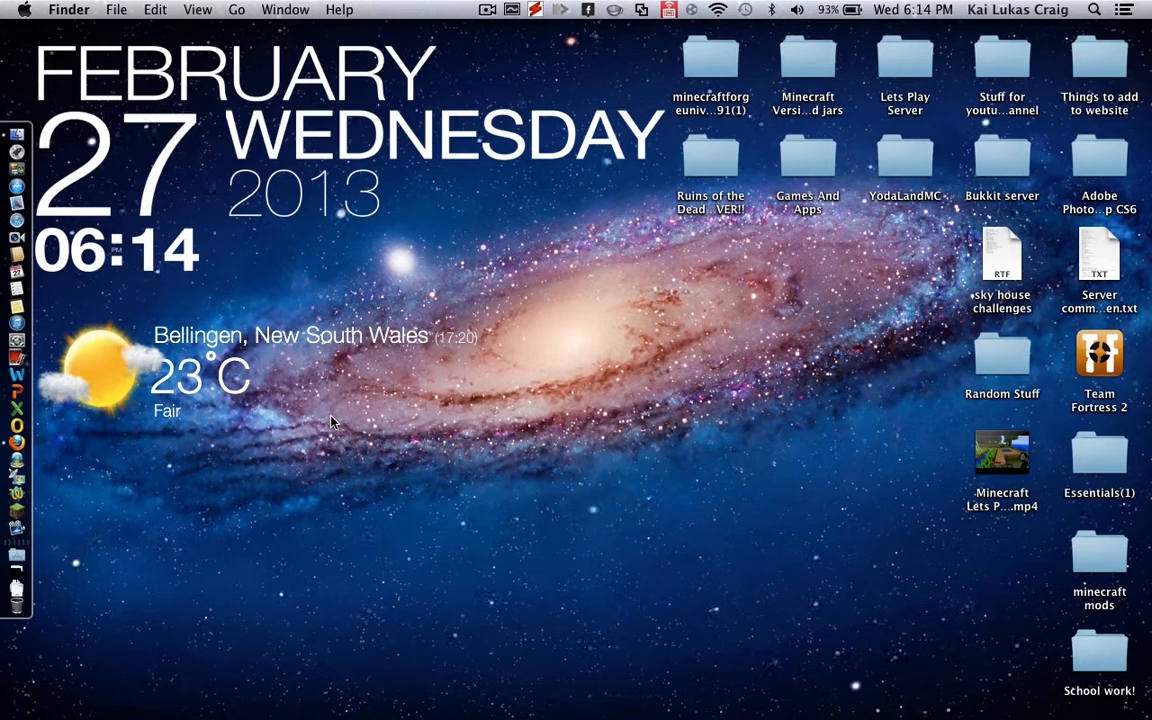
{"action": "mouse_move", "coordinate": [340, 427]}
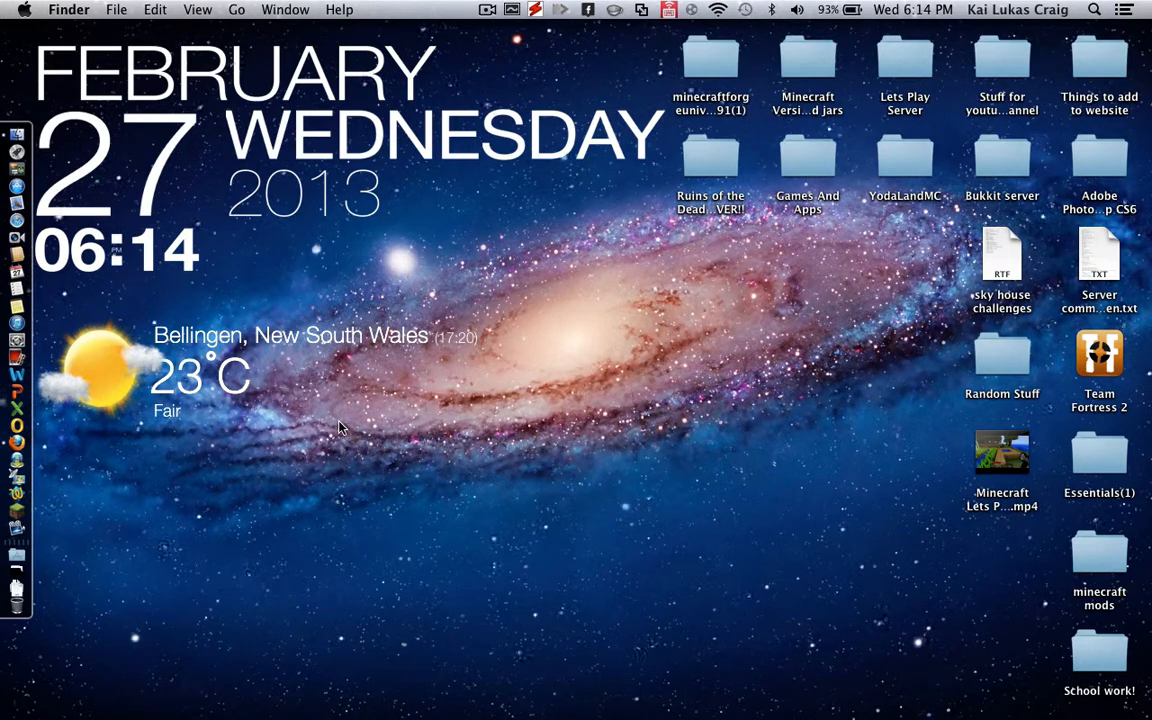
{"action": "mouse_move", "coordinate": [207, 445]}
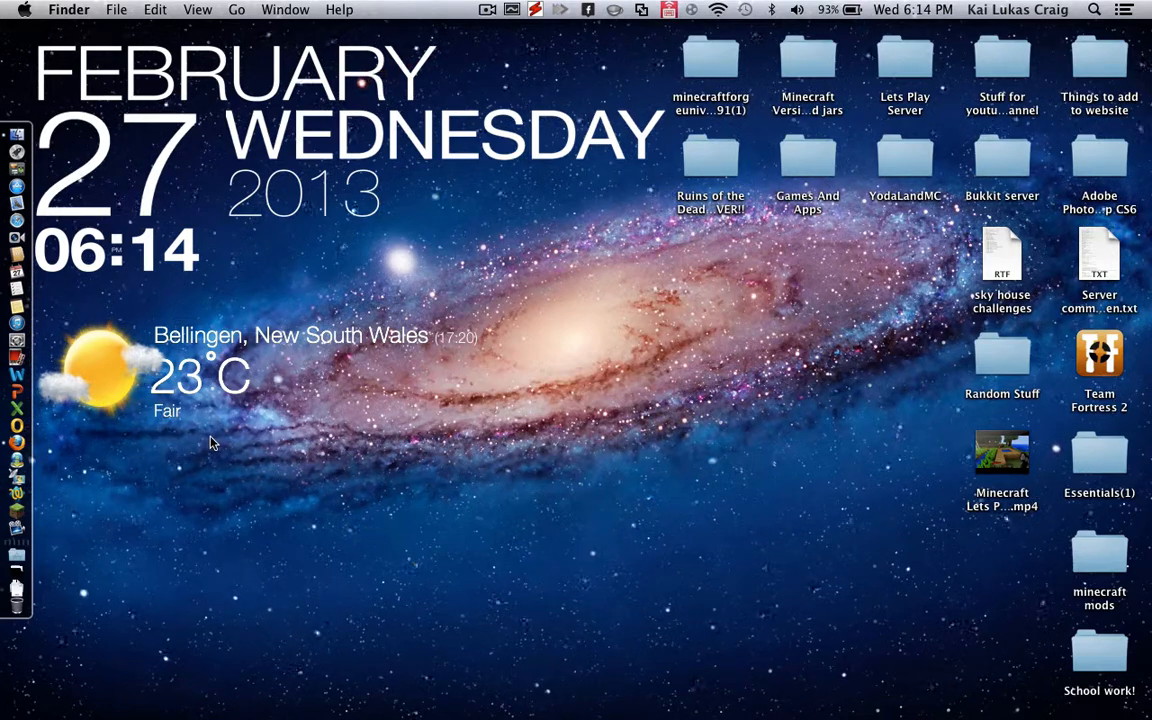
{"action": "mouse_move", "coordinate": [287, 431]}
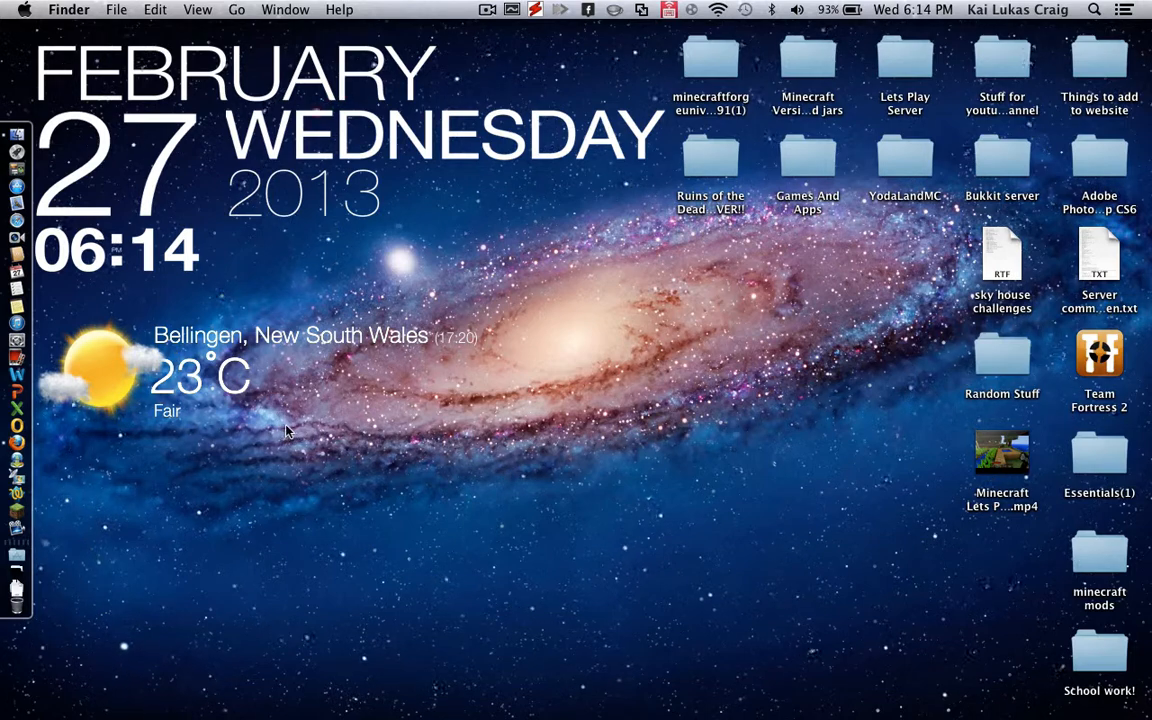
{"action": "mouse_move", "coordinate": [270, 435]}
{"action": "type", "text": "minecraft"}
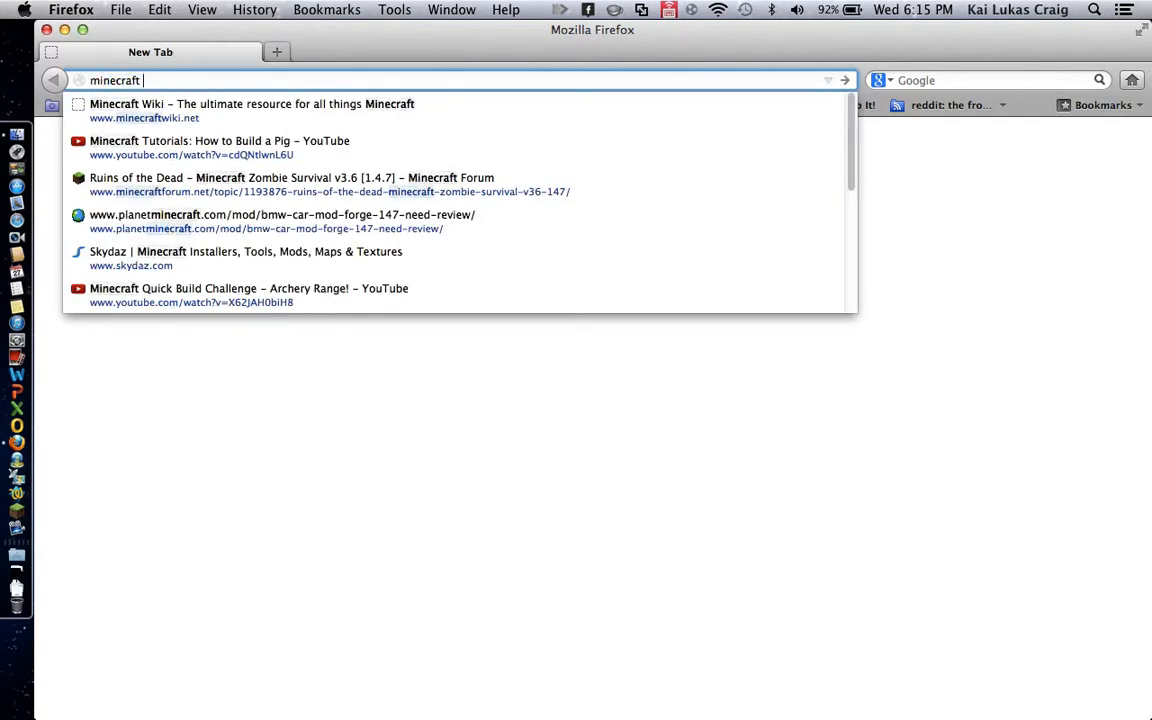
Search Google for 'minecraft jar beta 1.8 download' and look through the results.
{"action": "type", "text": "jar 1.8 download"}
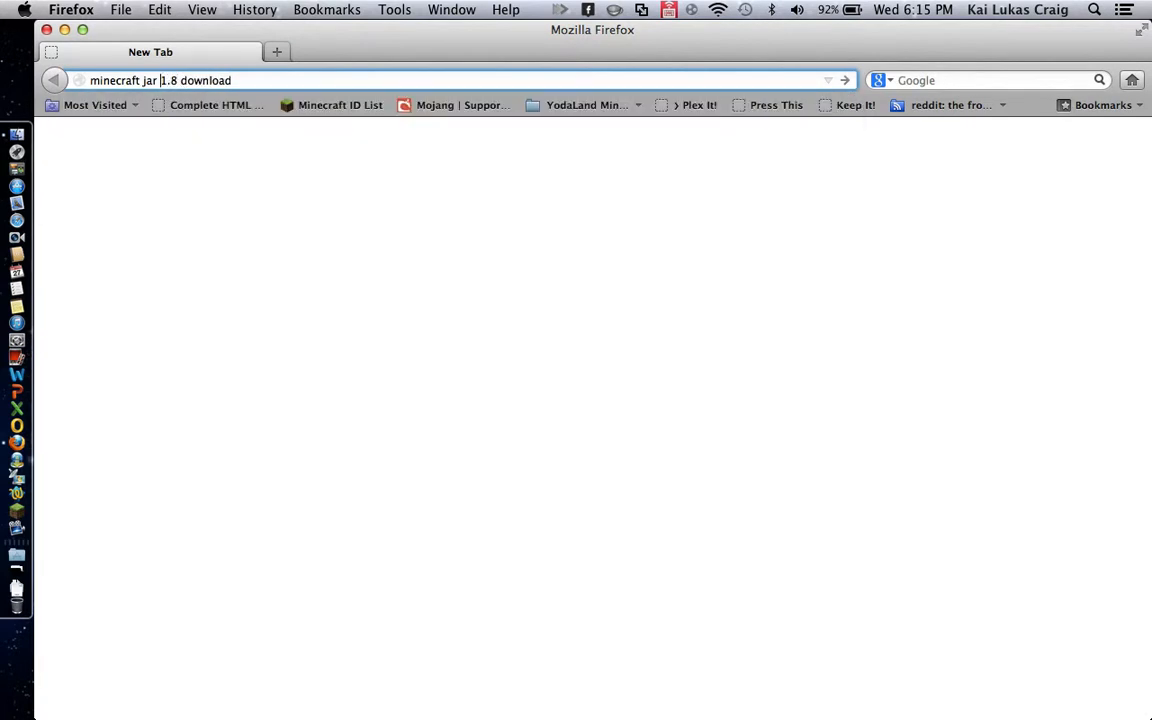
{"action": "type", "text": "beta "}
{"action": "key", "text": "Return"}
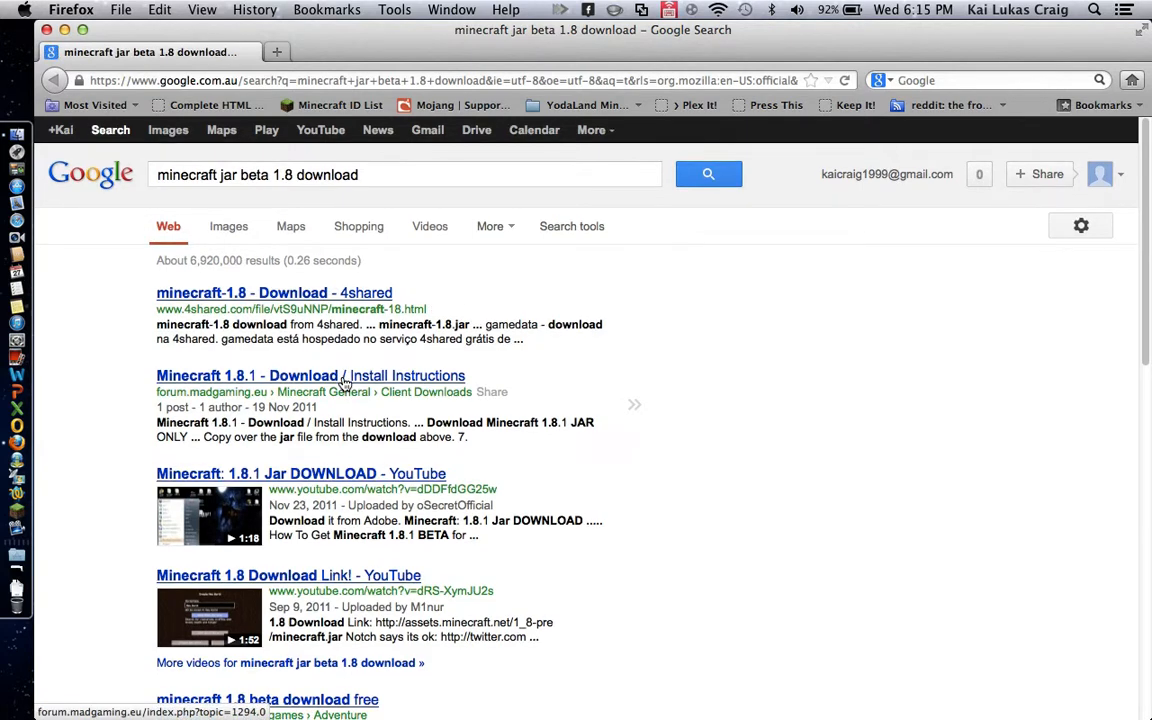
{"action": "scroll", "scroll_direction": "down", "scroll_amount": 3}
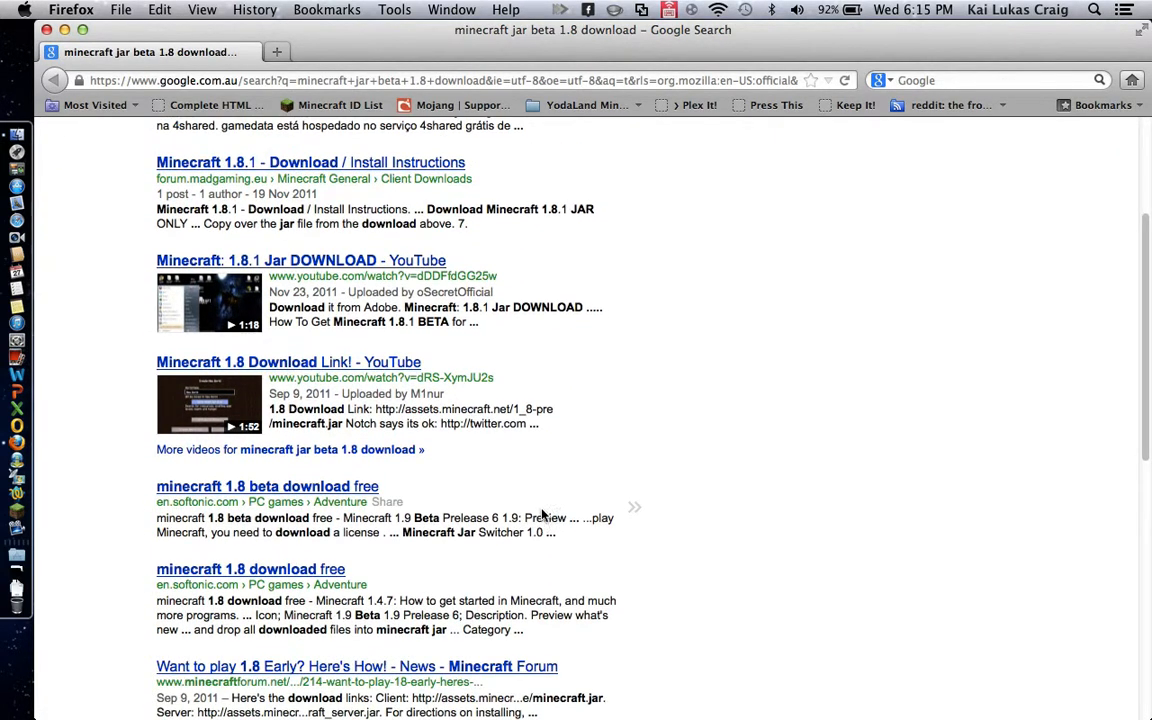
{"action": "scroll", "scroll_direction": "up", "scroll_amount": 3}
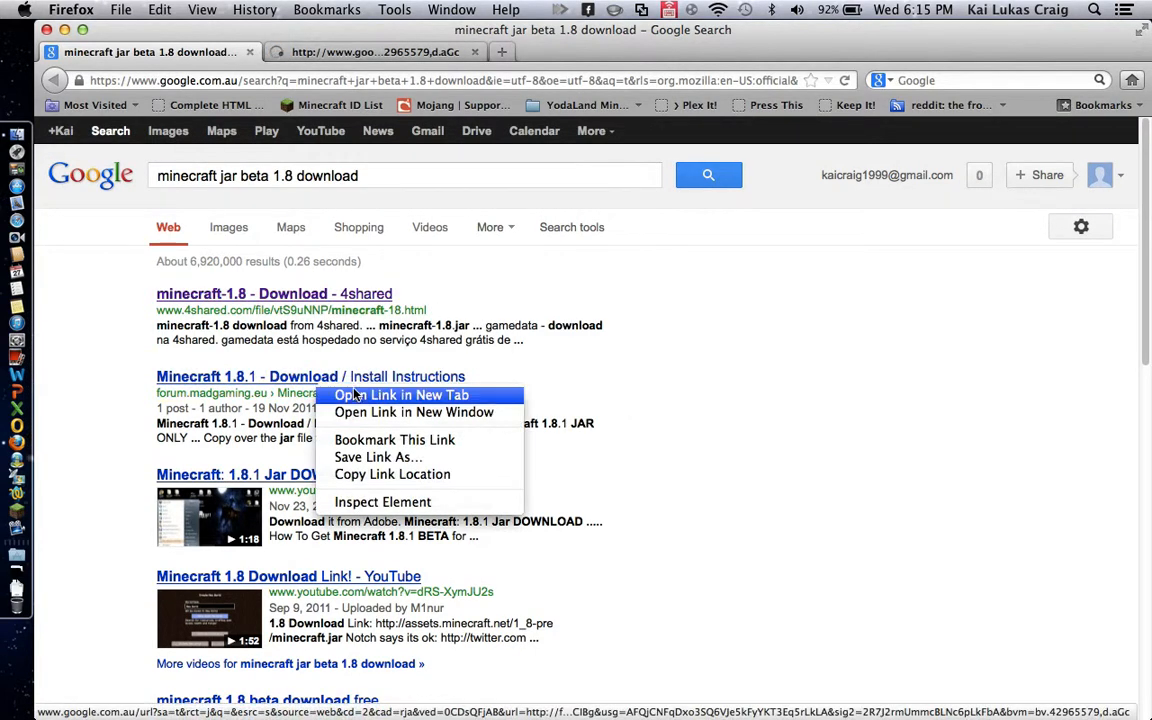
Open the madgaming forum result in a new tab, view it, then close it.
{"action": "left_click", "coordinate": [401, 394]}
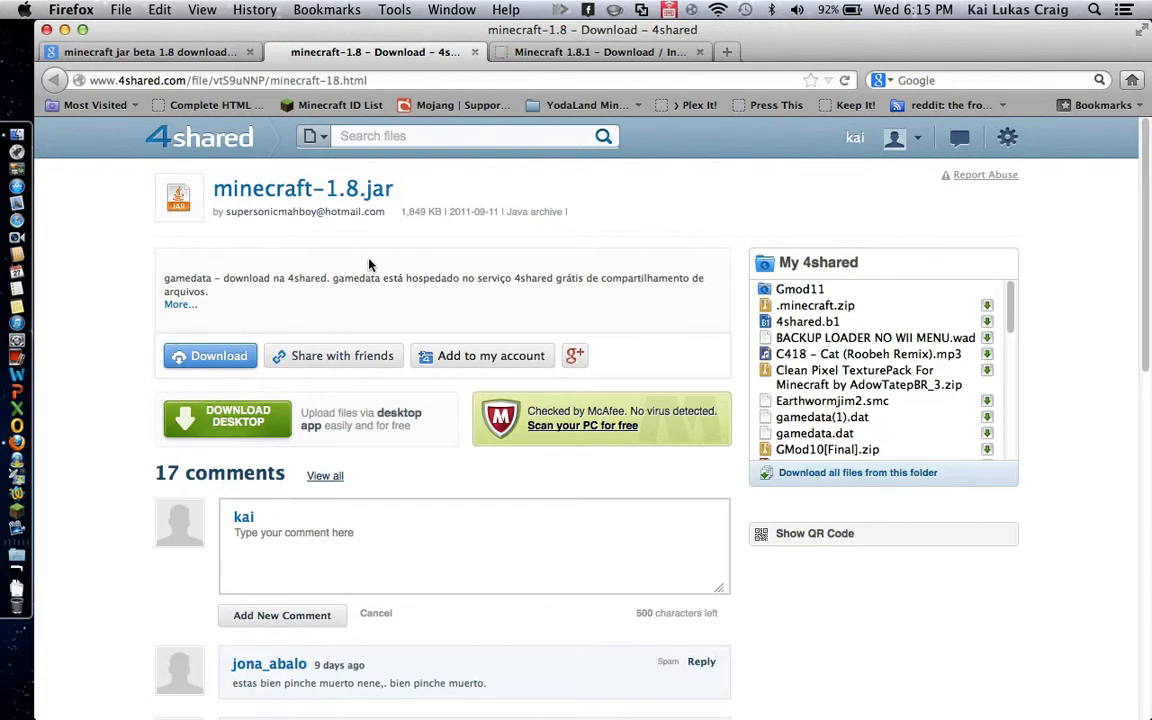
{"action": "mouse_move", "coordinate": [463, 230]}
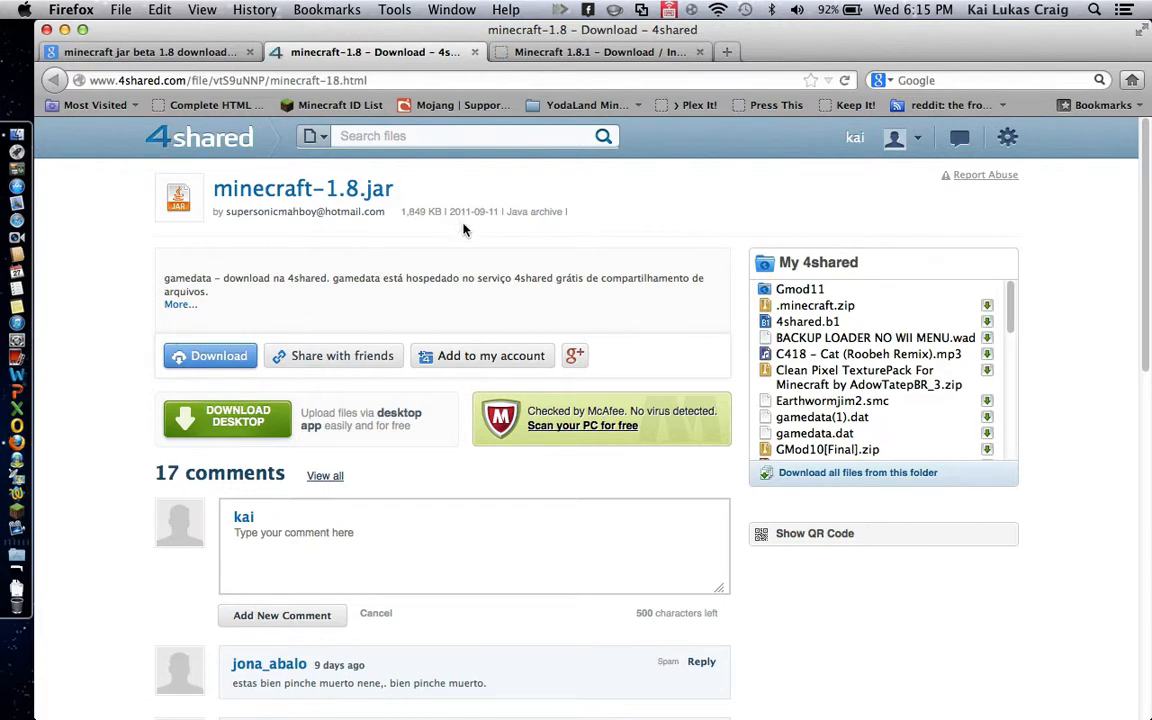
{"action": "left_click", "coordinate": [600, 52]}
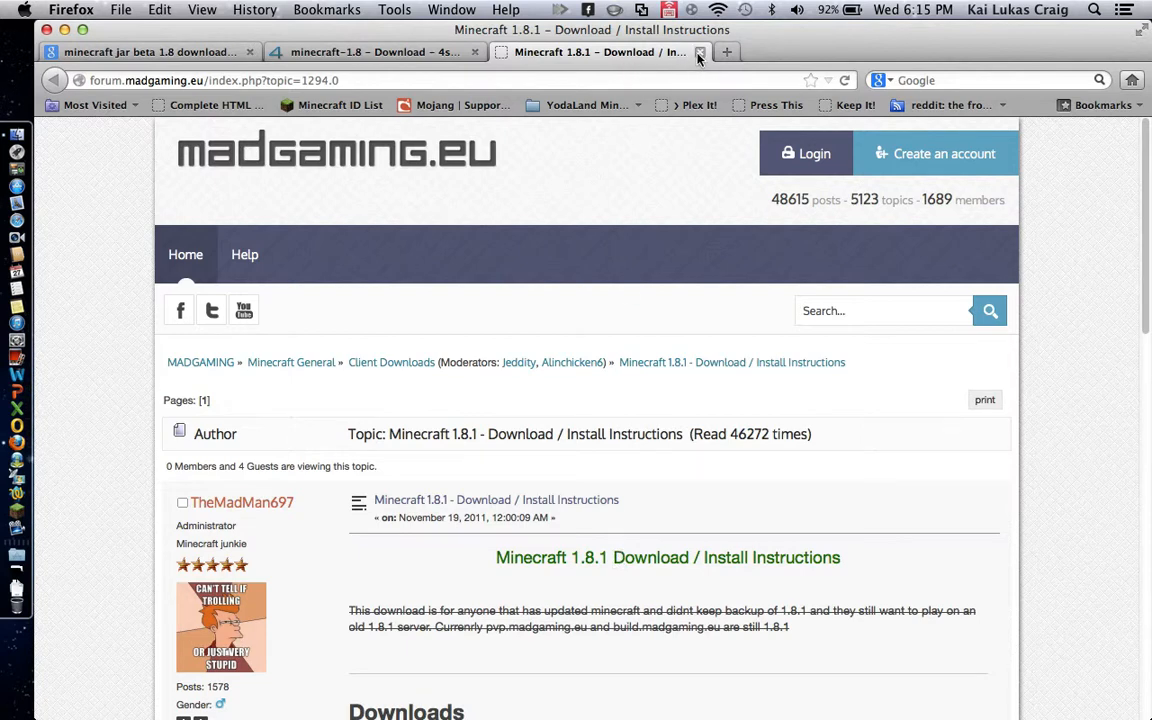
{"action": "left_click", "coordinate": [700, 52]}
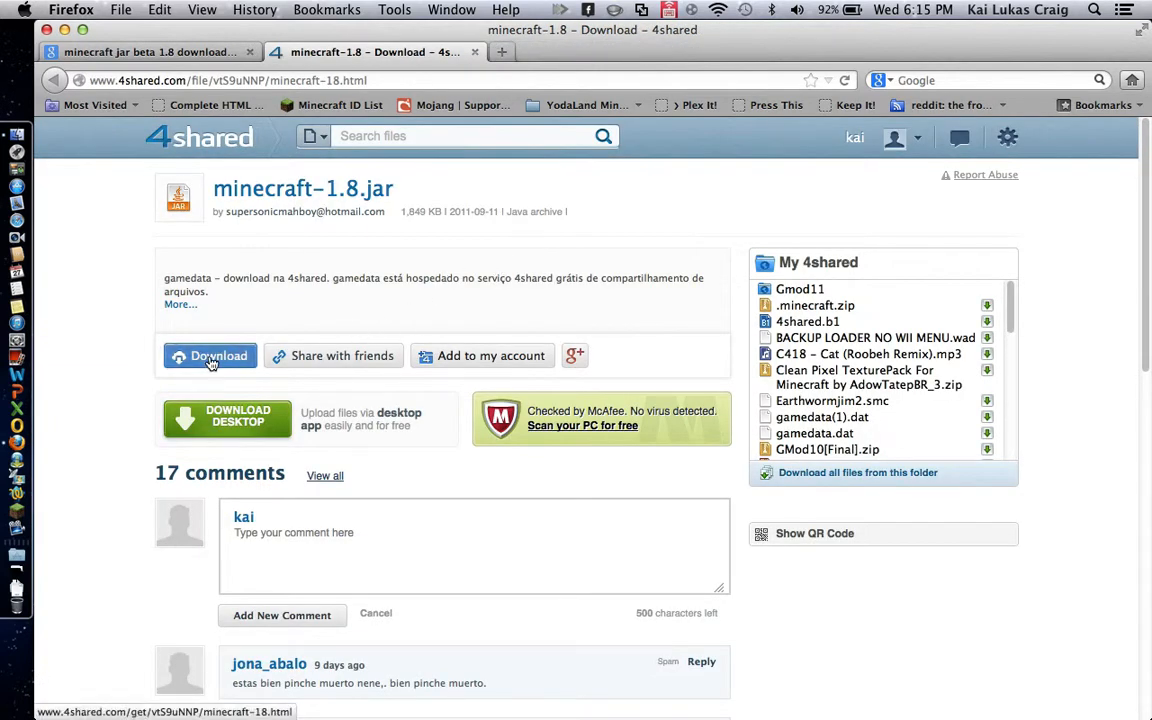
Start the 4shared download of minecraft-1.8.jar and reach its waiting-time page.
{"action": "left_click", "coordinate": [210, 355]}
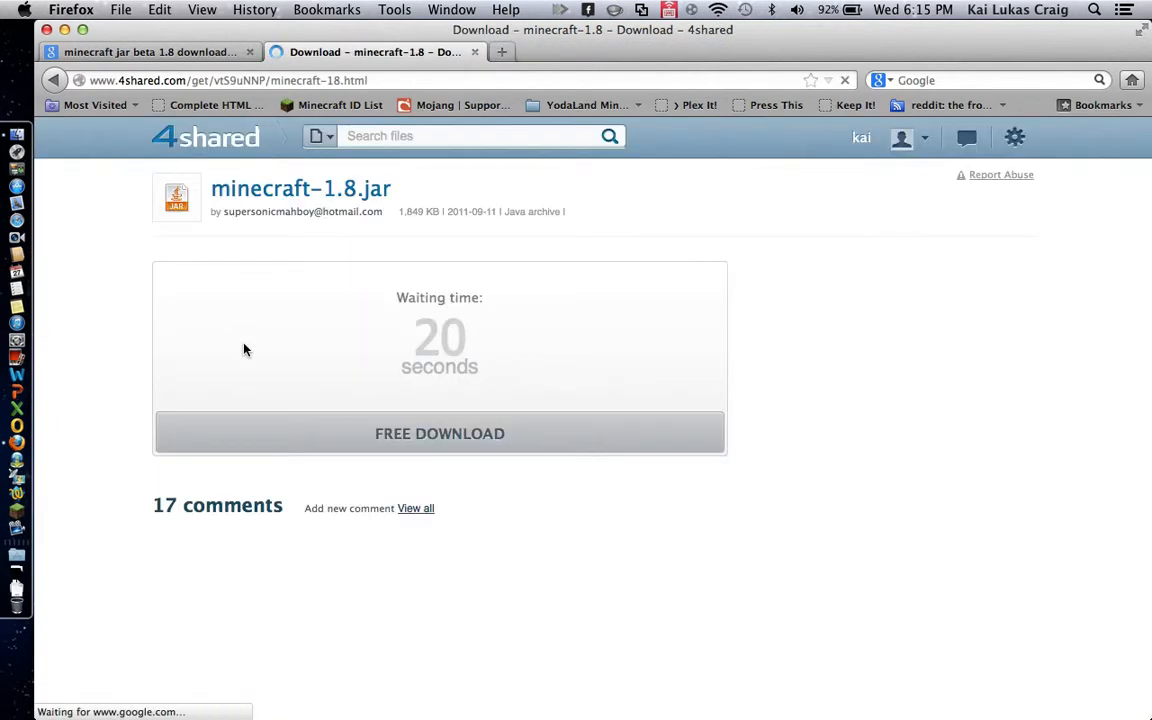
{"action": "left_click", "coordinate": [349, 508]}
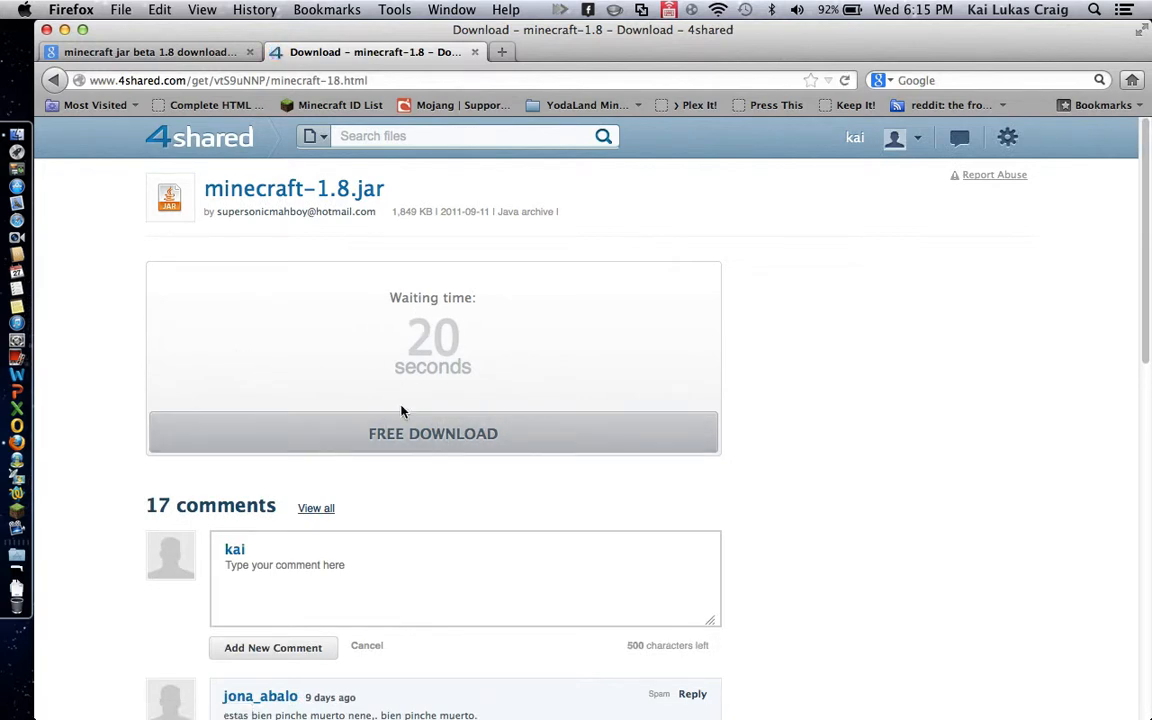
{"action": "left_click", "coordinate": [432, 433]}
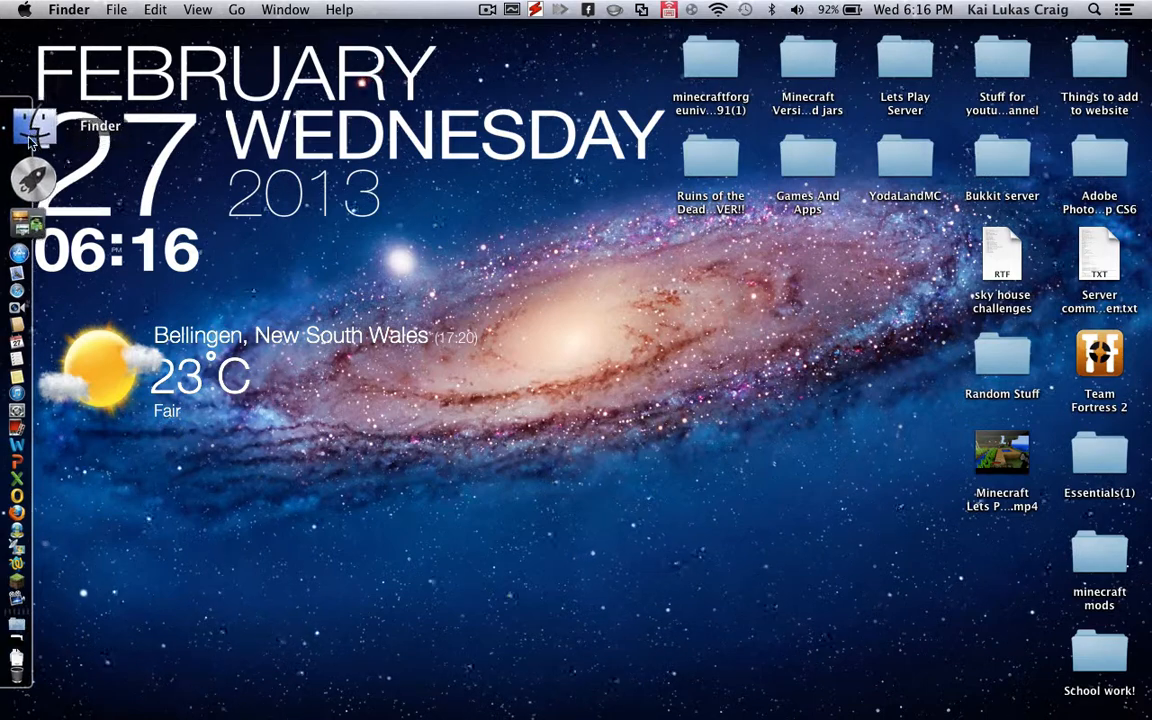
Open a new Finder window and go to the user Library folder.
{"action": "left_click", "coordinate": [35, 125]}
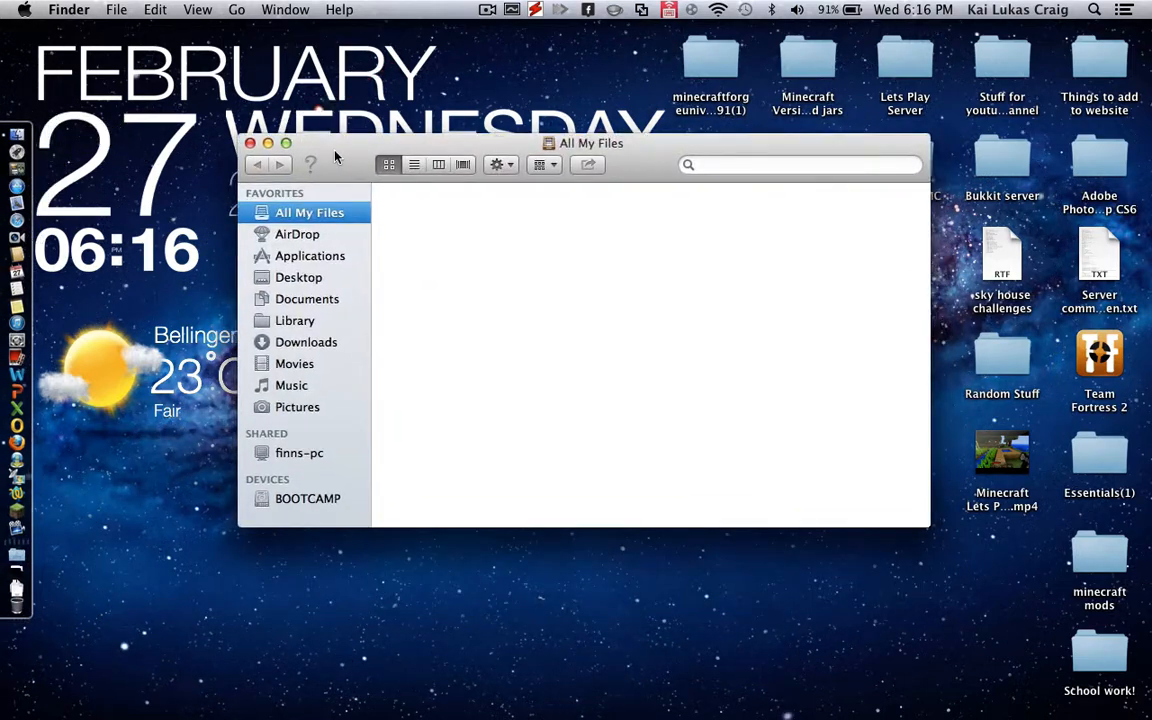
{"action": "left_click", "coordinate": [294, 320]}
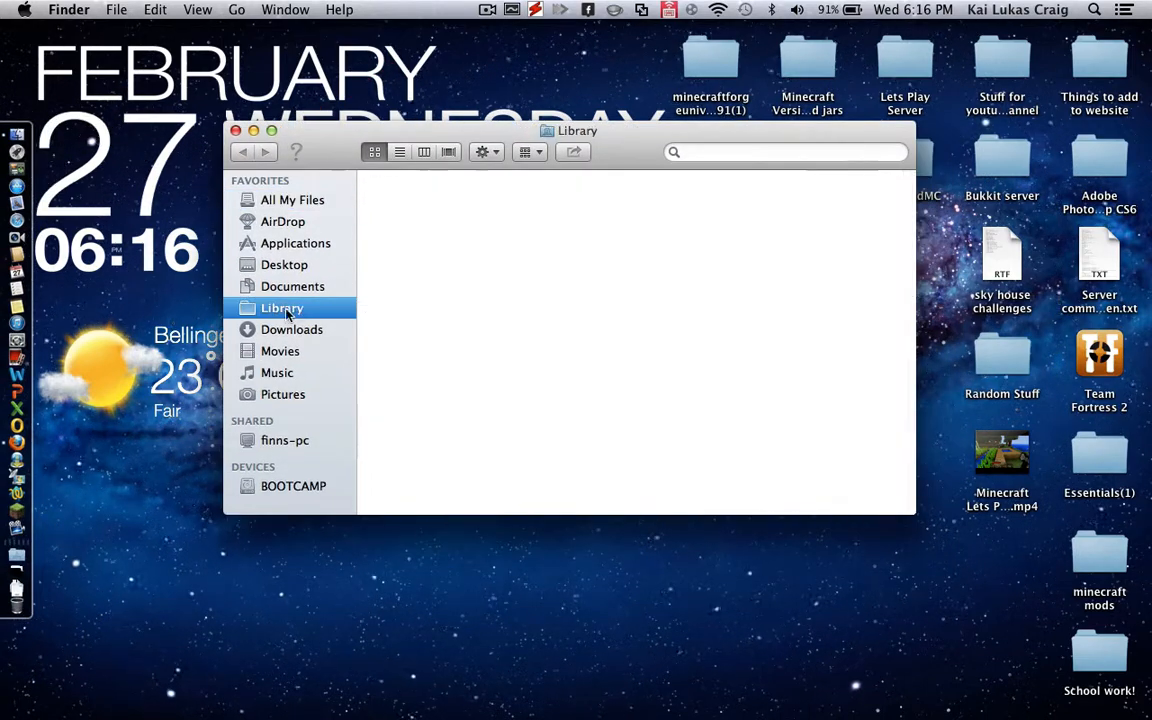
{"action": "left_click", "coordinate": [282, 307]}
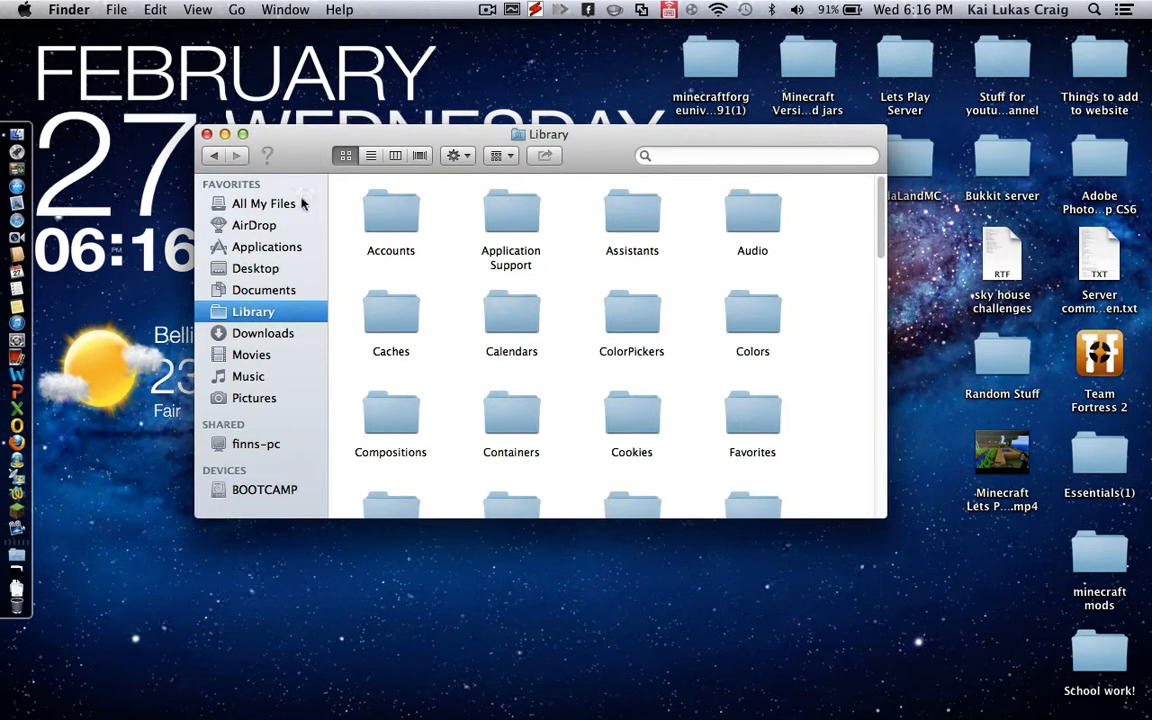
{"action": "mouse_move", "coordinate": [253, 243]}
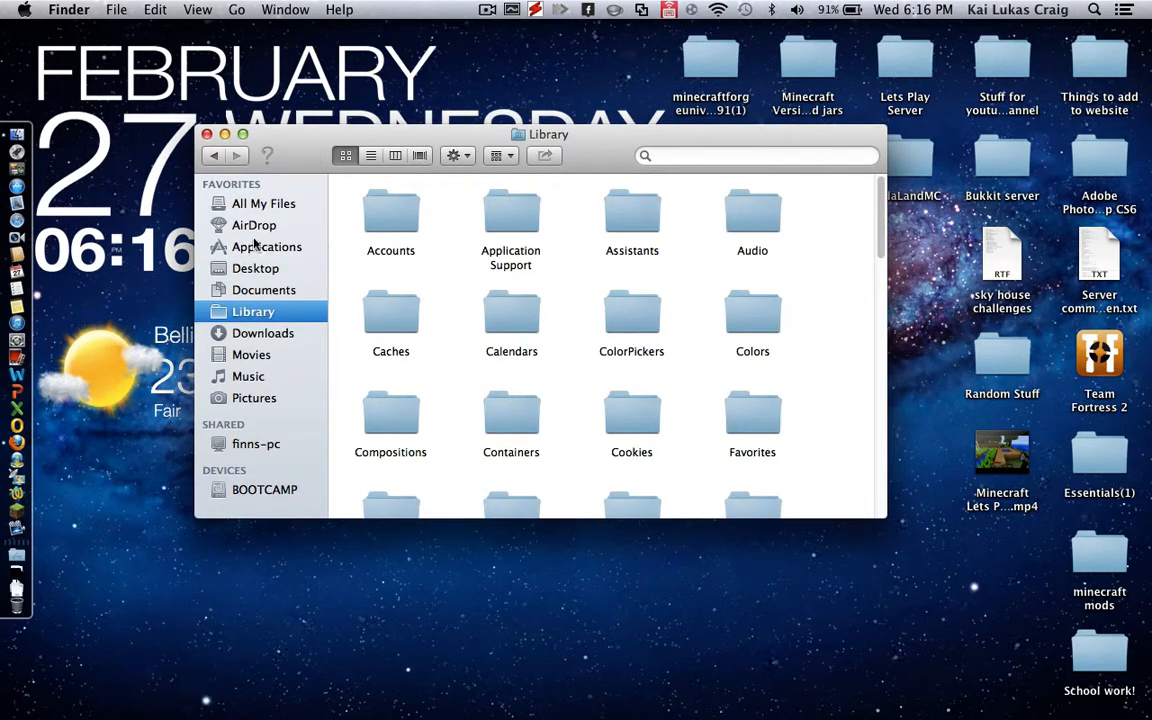
{"action": "mouse_move", "coordinate": [245, 354]}
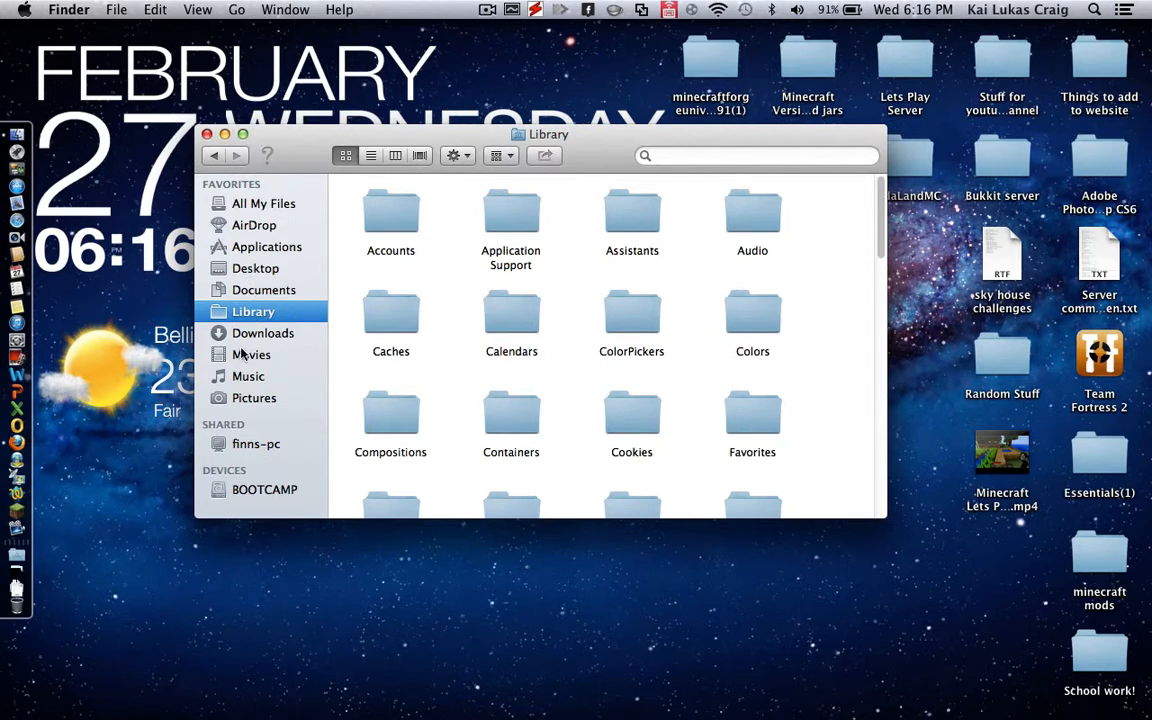
{"action": "left_click", "coordinate": [237, 9]}
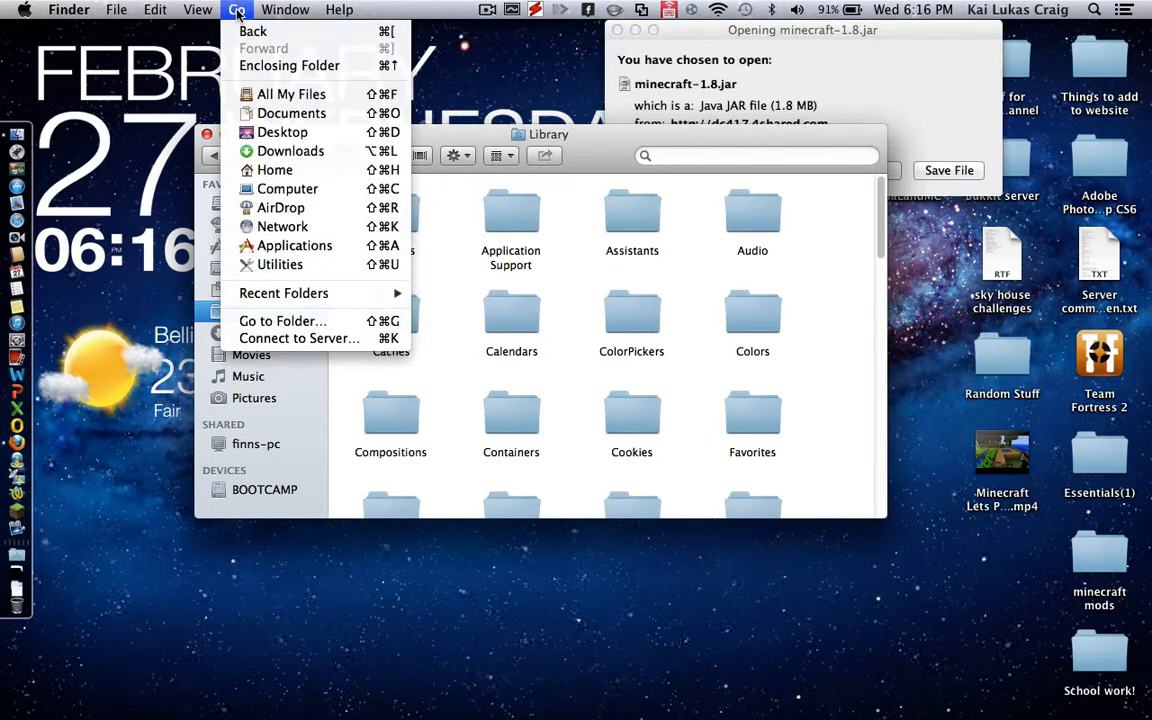
{"action": "mouse_move", "coordinate": [282, 226]}
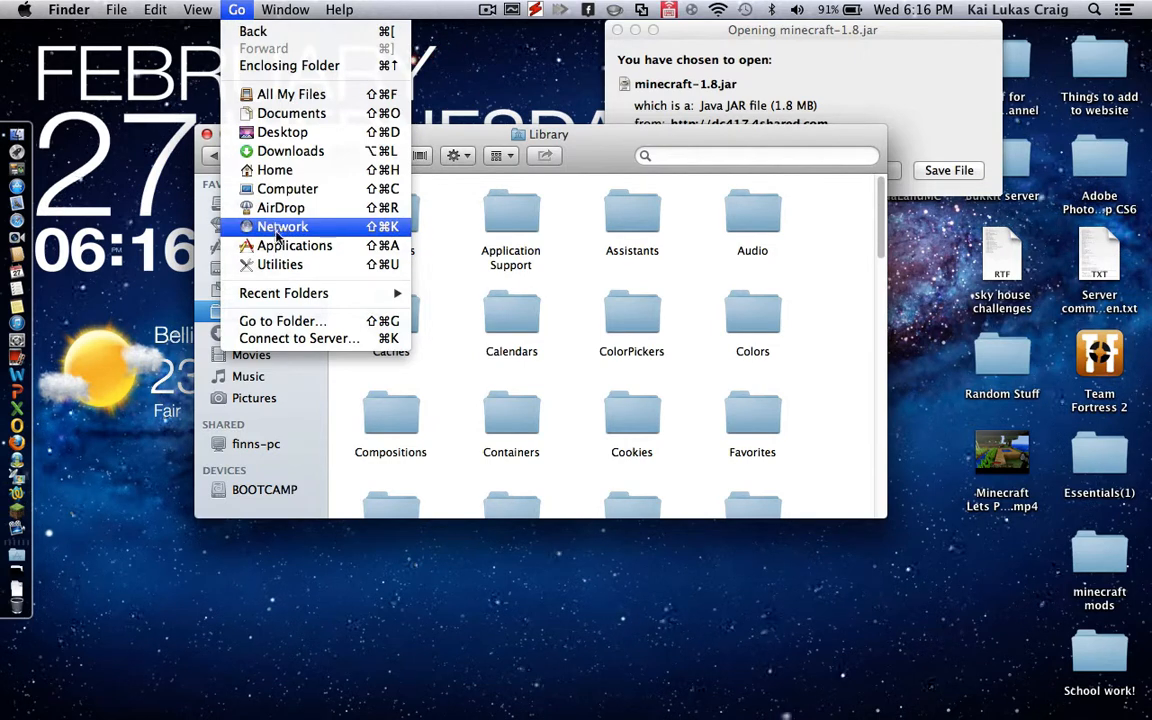
{"action": "mouse_move", "coordinate": [282, 321]}
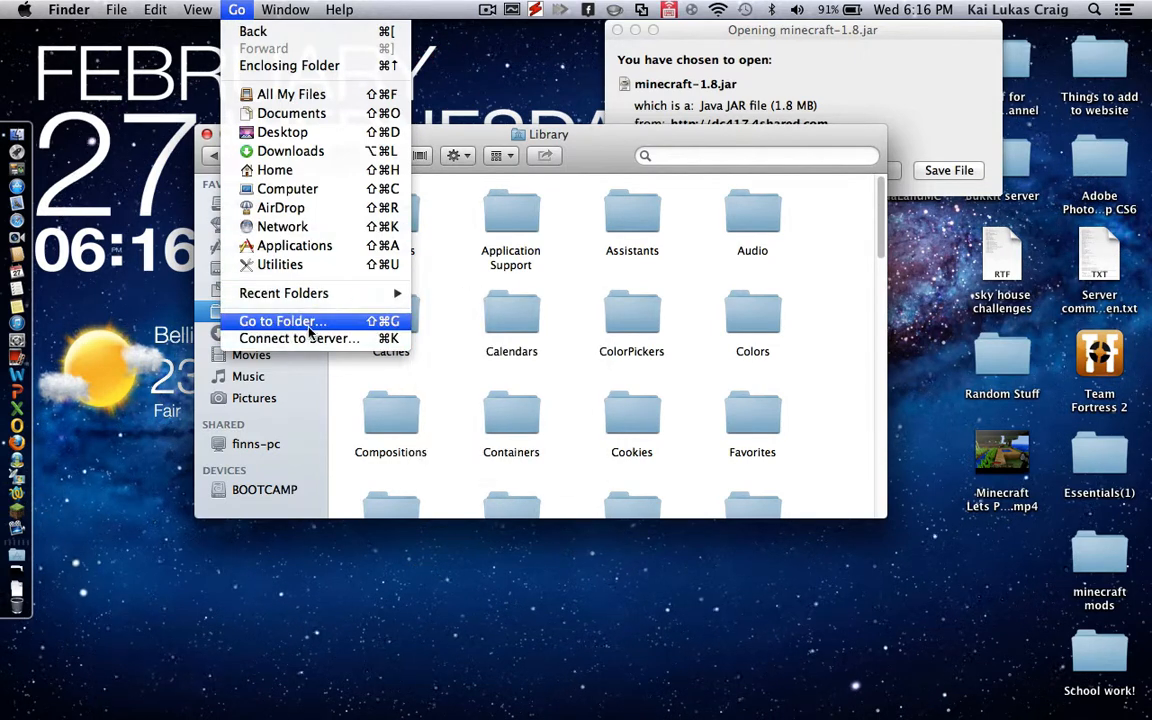
{"action": "mouse_move", "coordinate": [280, 264]}
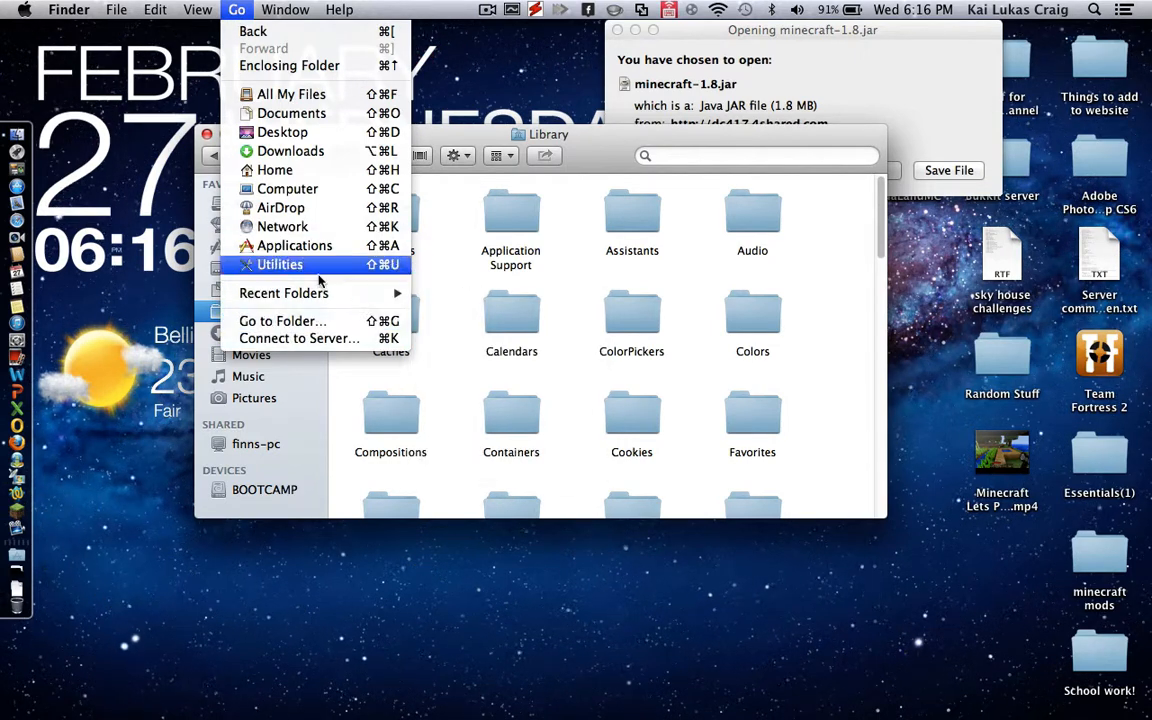
{"action": "left_click", "coordinate": [282, 321]}
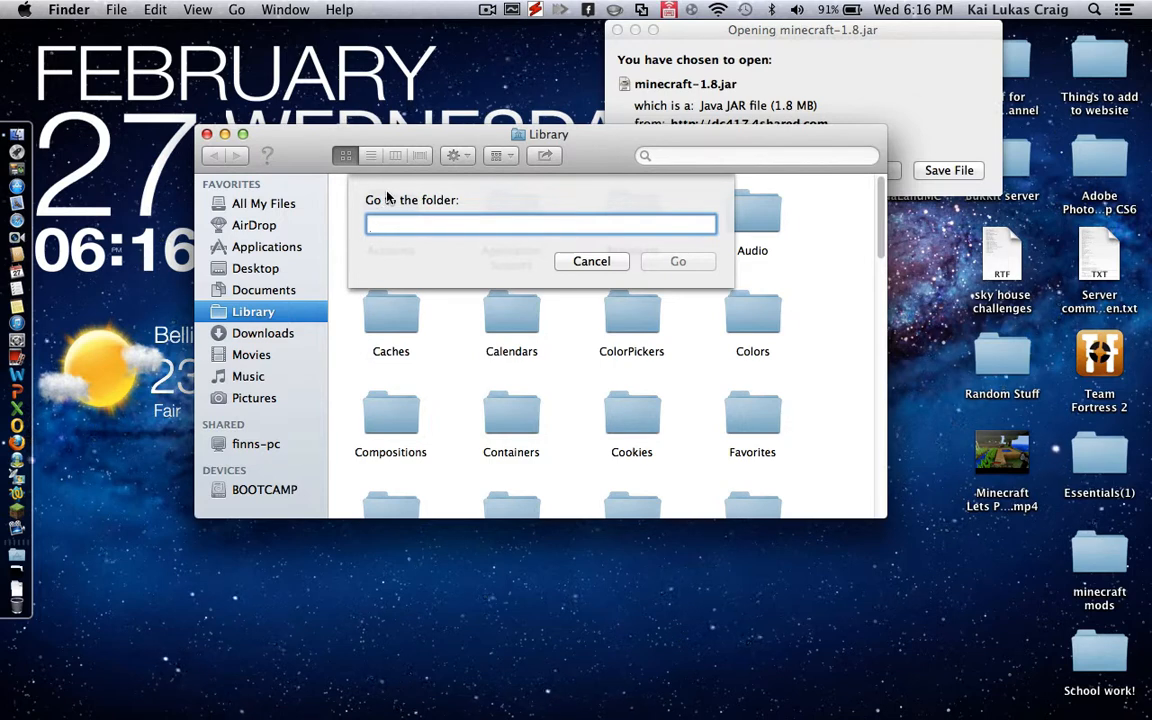
{"action": "left_click", "coordinate": [591, 261]}
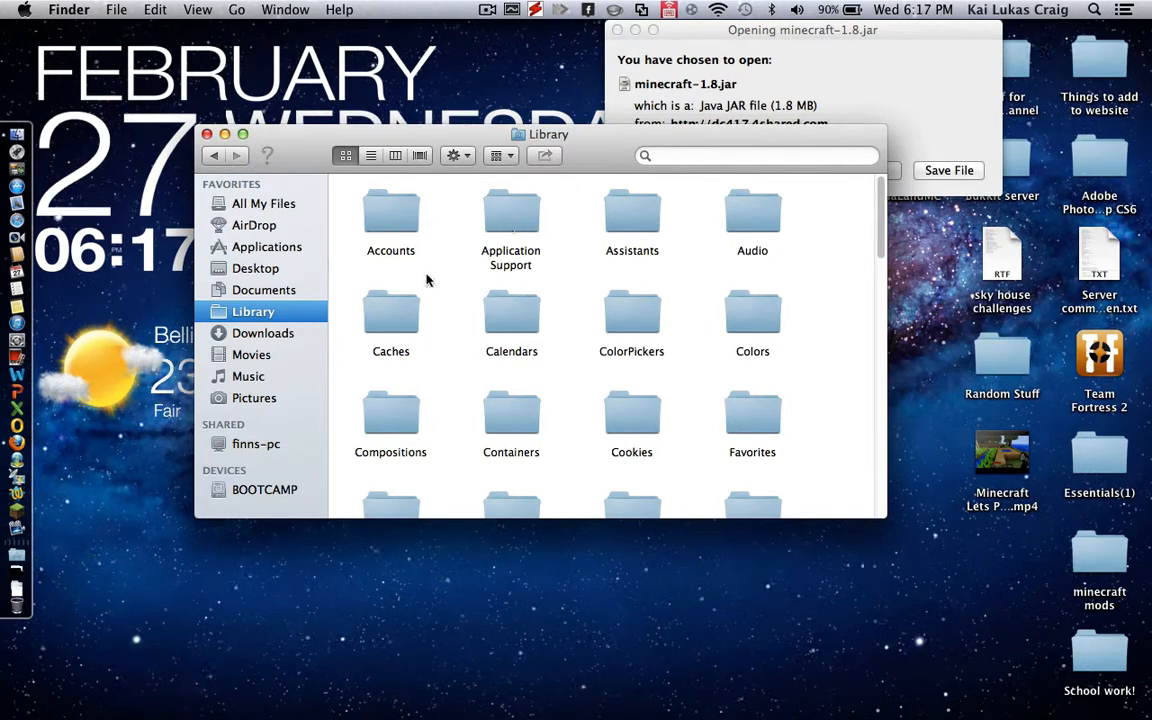
Navigate into Application Support, then minecraft, then its bin folder.
{"action": "double_click", "coordinate": [511, 210]}
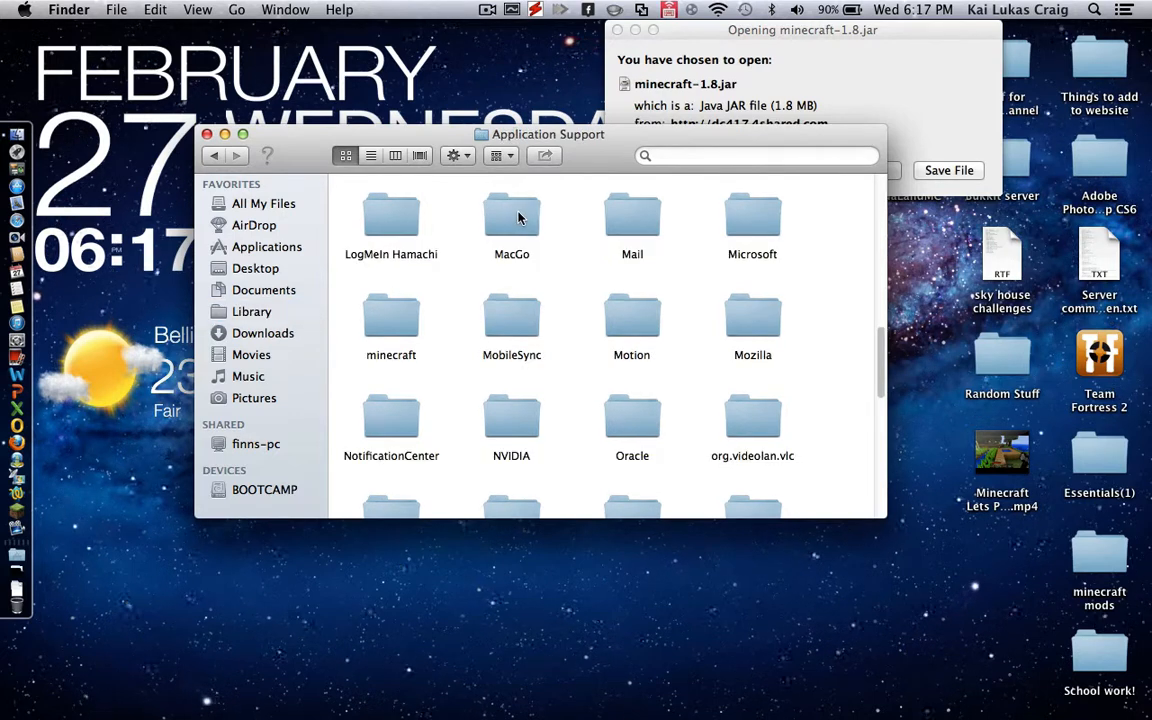
{"action": "double_click", "coordinate": [390, 325]}
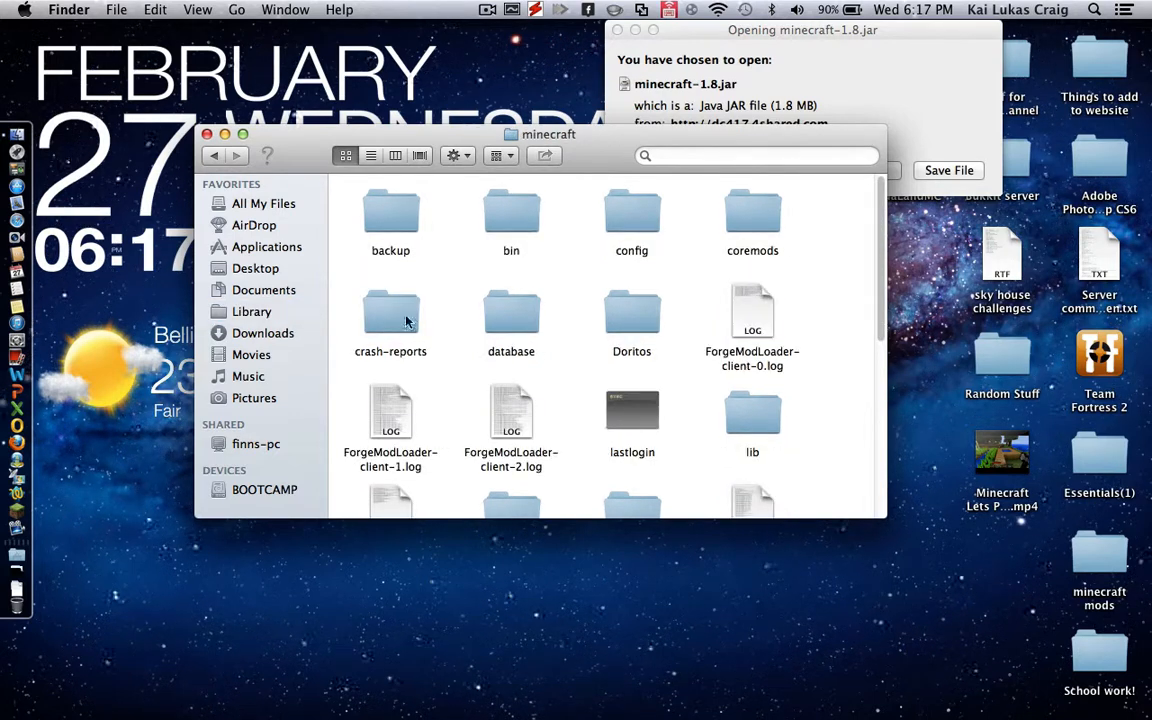
{"action": "double_click", "coordinate": [511, 210]}
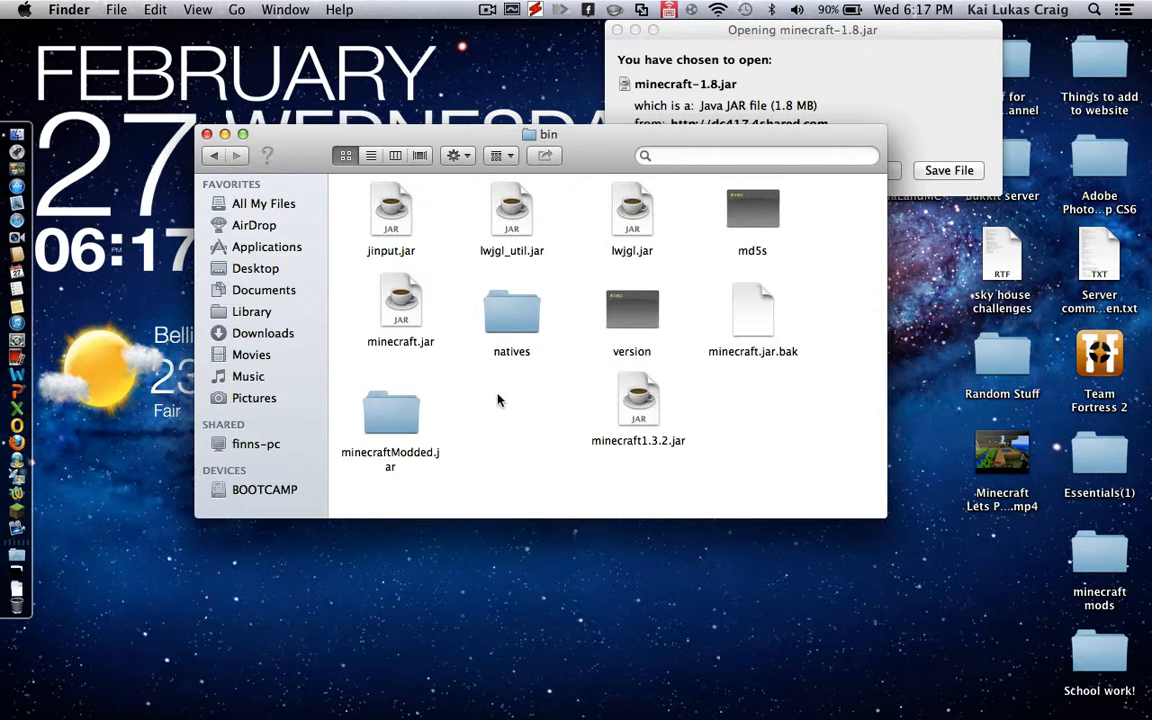
{"action": "mouse_move", "coordinate": [535, 387]}
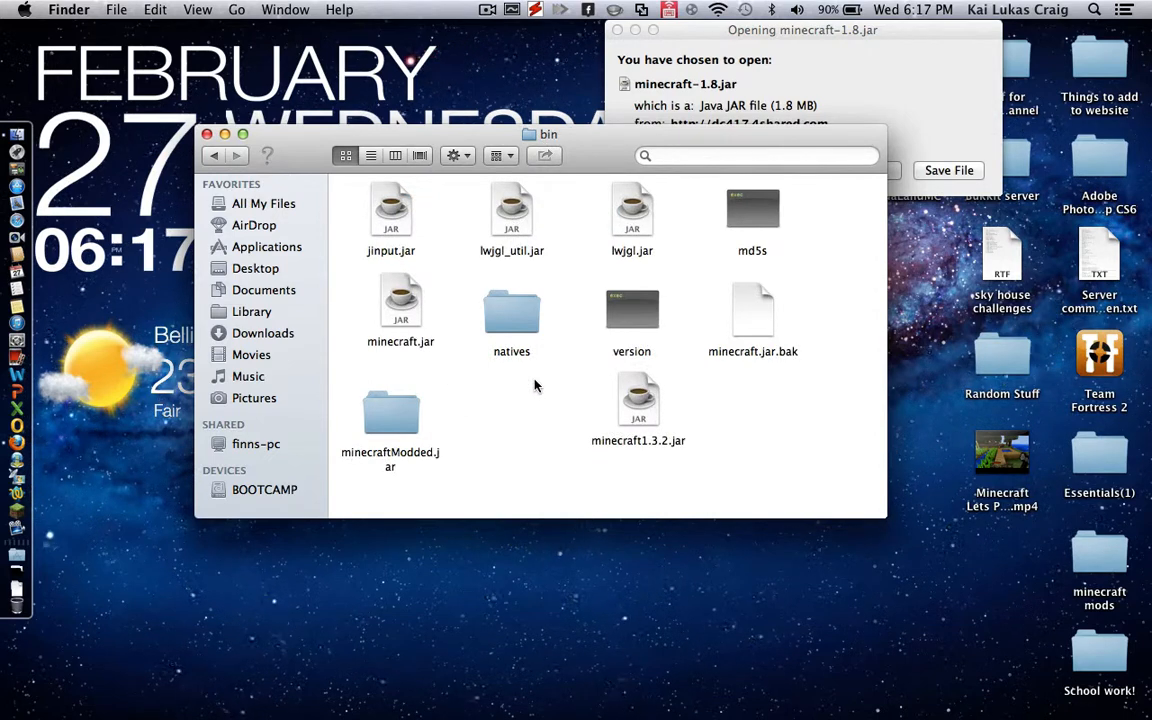
Move the minecraftModded.jar folder beside minecraft1.3.2.jar and select minecraft.jar.
{"action": "left_click", "coordinate": [391, 413]}
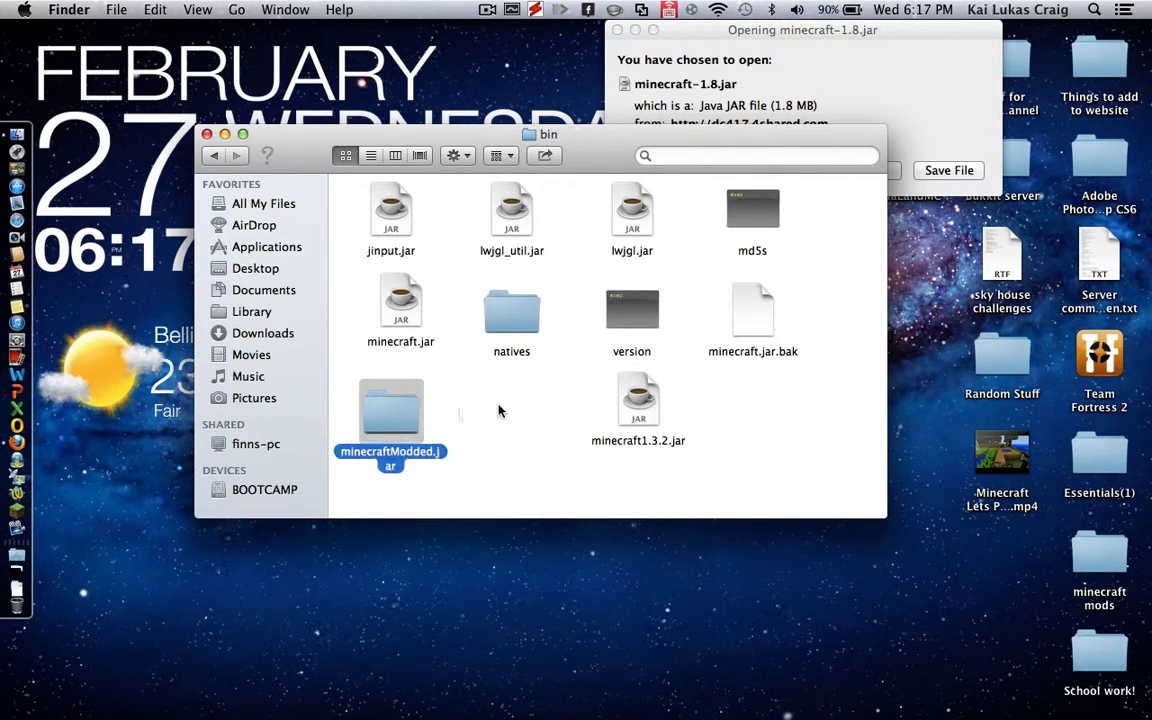
{"action": "left_click_drag", "start_coordinate": [390, 410], "coordinate": [524, 410]}
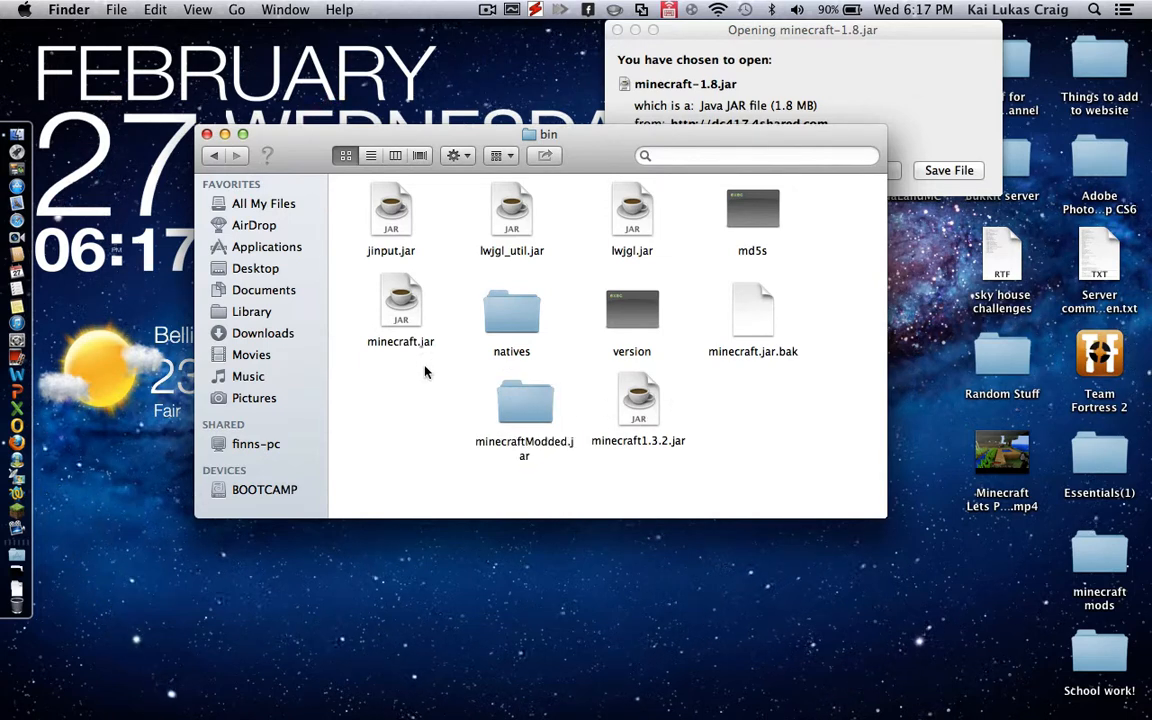
{"action": "left_click", "coordinate": [400, 310]}
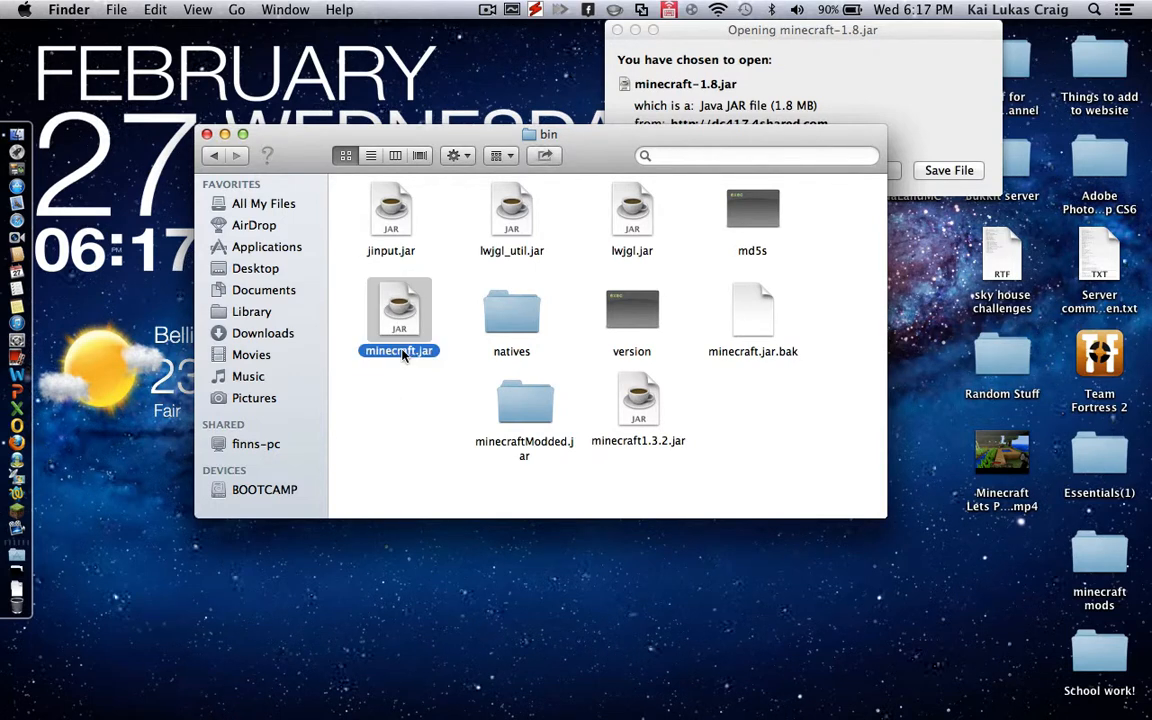
{"action": "mouse_move", "coordinate": [826, 92]}
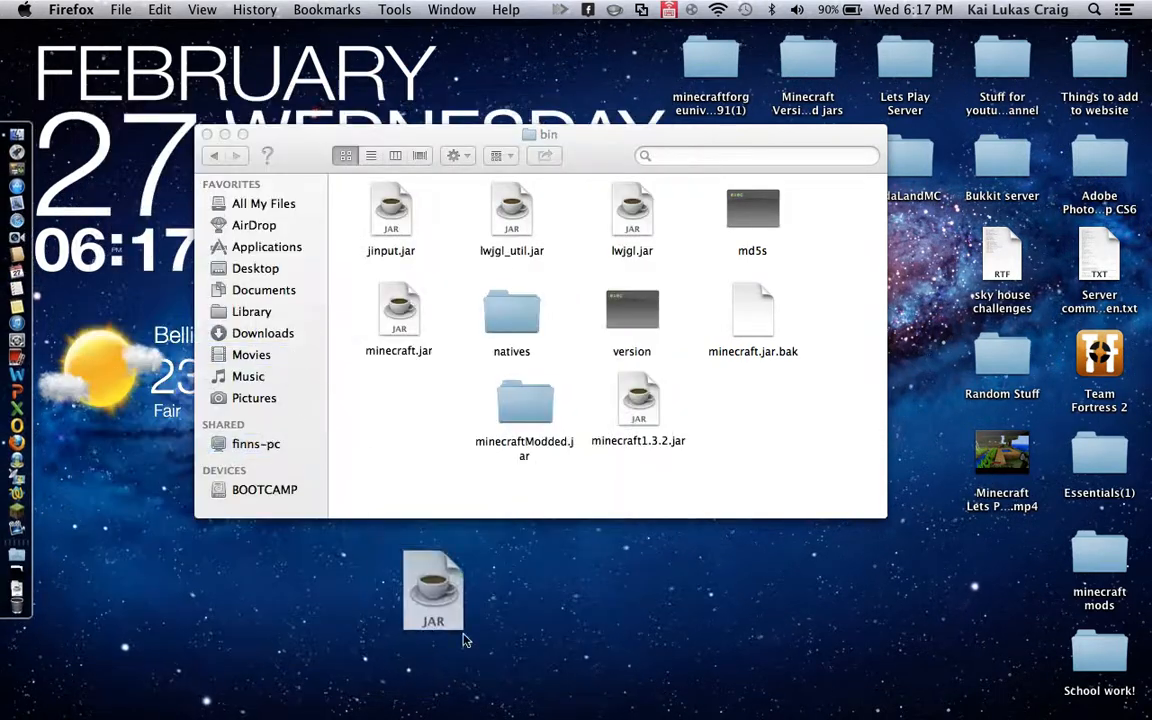
Move the original minecraft.jar to the desktop, put the Beta 1.8 jar into bin, and close the window.
{"action": "left_click_drag", "start_coordinate": [433, 590], "coordinate": [905, 650]}
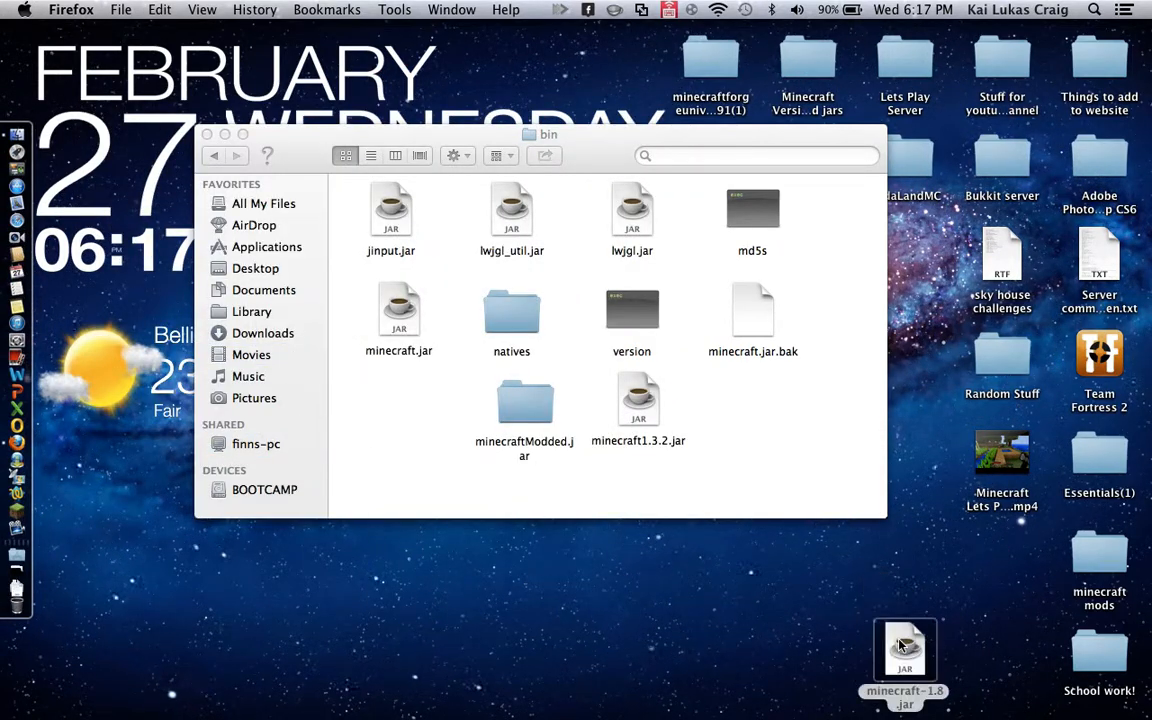
{"action": "left_click_drag", "start_coordinate": [905, 650], "coordinate": [905, 555]}
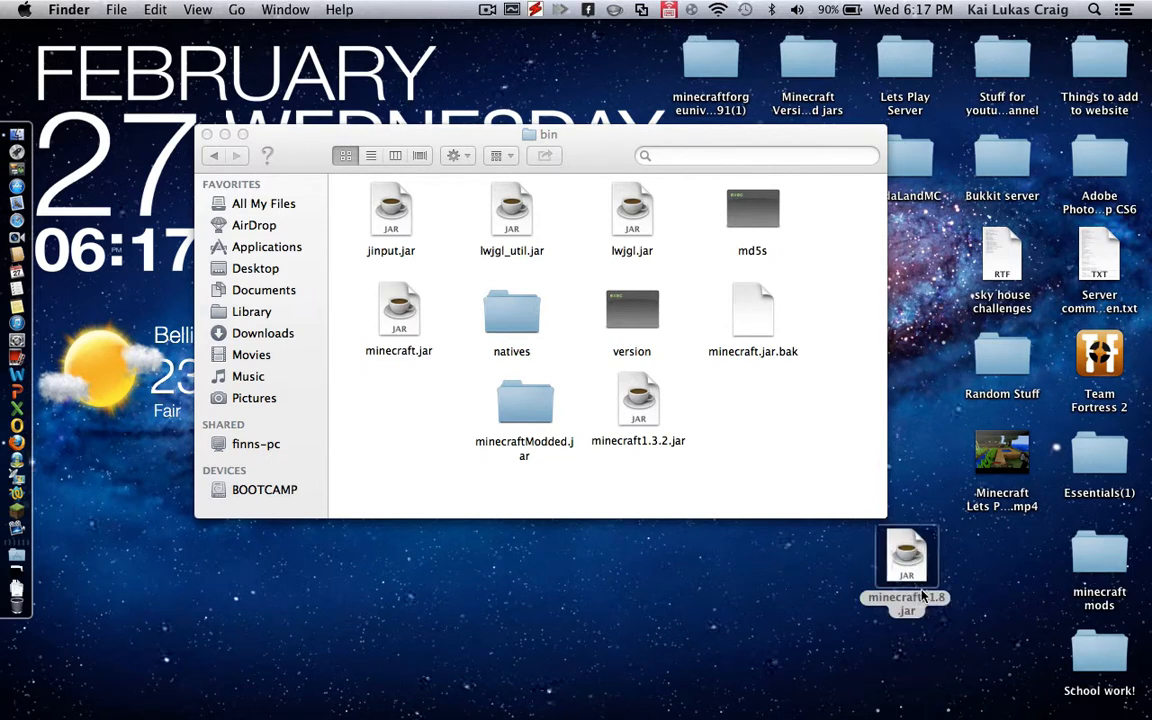
{"action": "left_click_drag", "start_coordinate": [398, 310], "coordinate": [477, 490]}
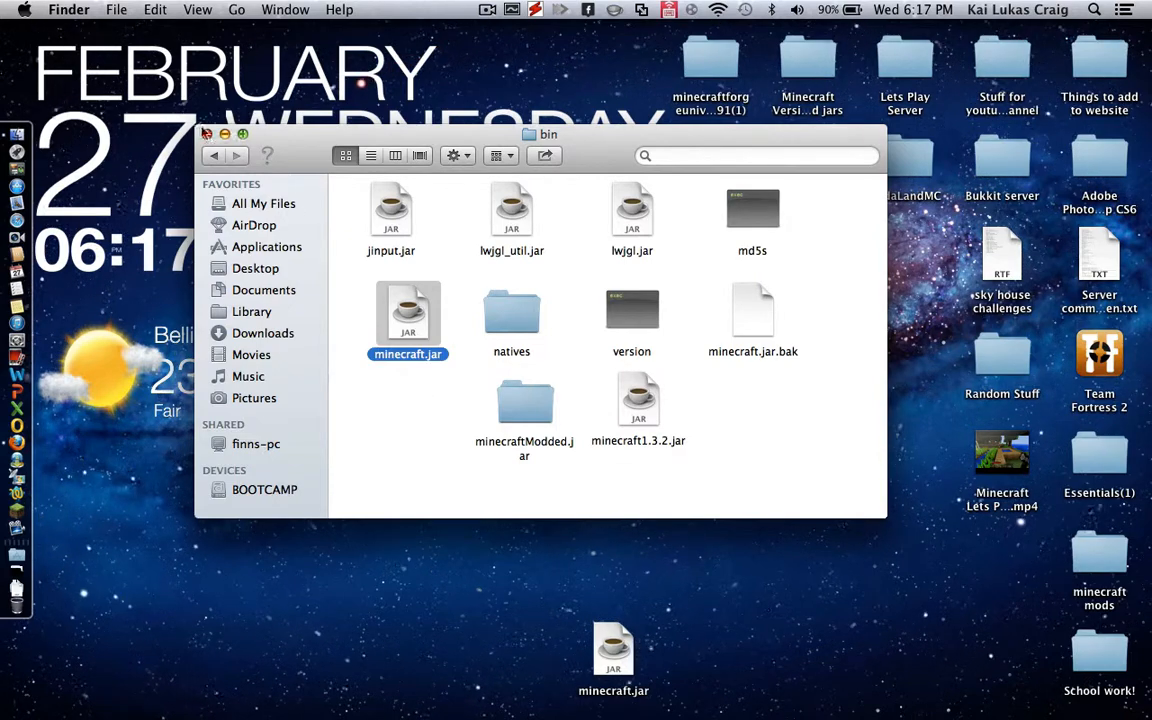
{"action": "left_click", "coordinate": [207, 134]}
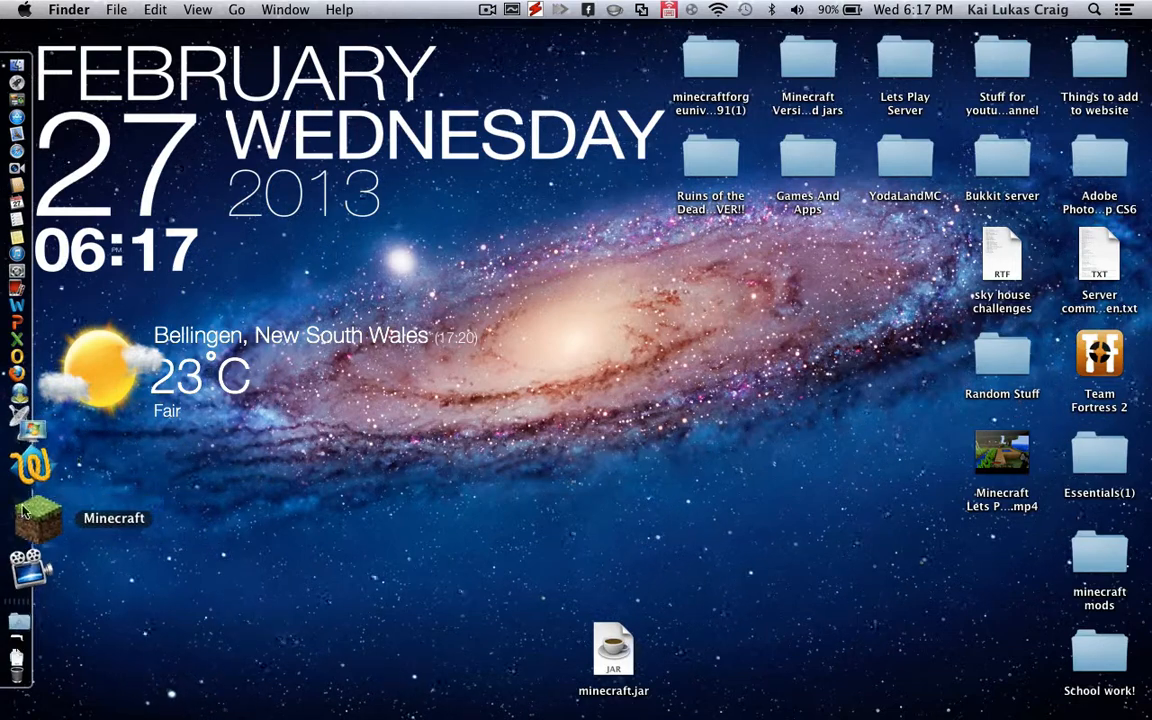
Launch Minecraft and pick a world from the Singleplayer list to play in Beta 1.8.
{"action": "left_click", "coordinate": [42, 518]}
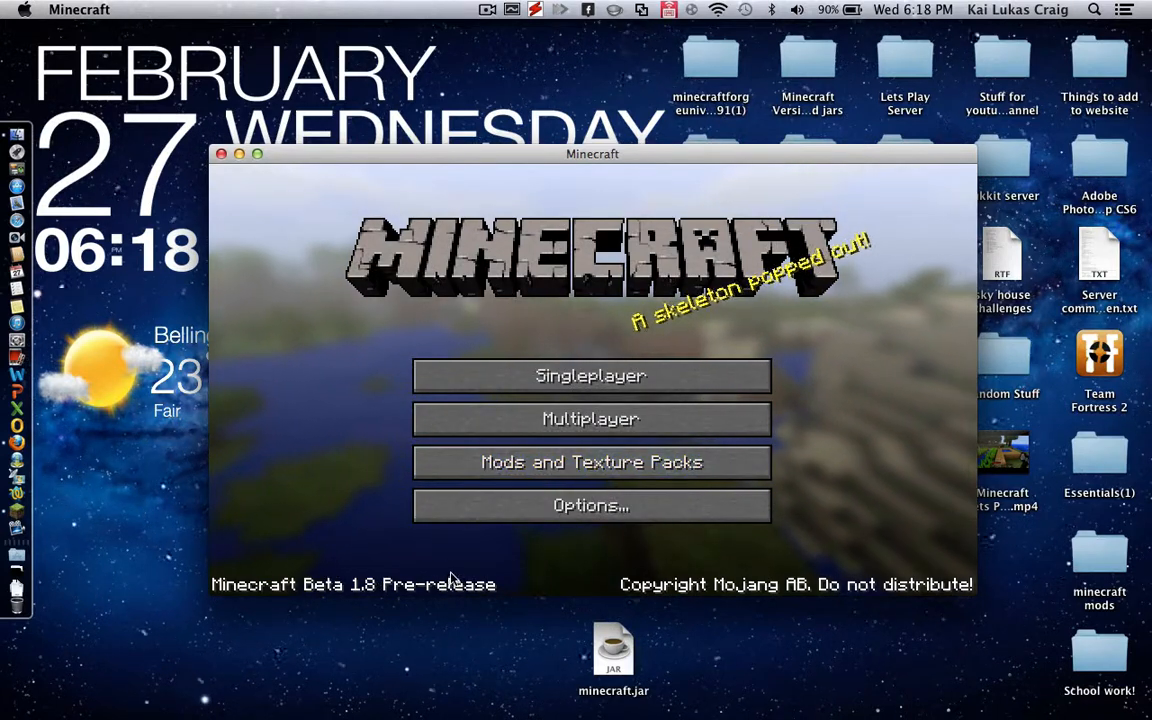
{"action": "mouse_move", "coordinate": [590, 462]}
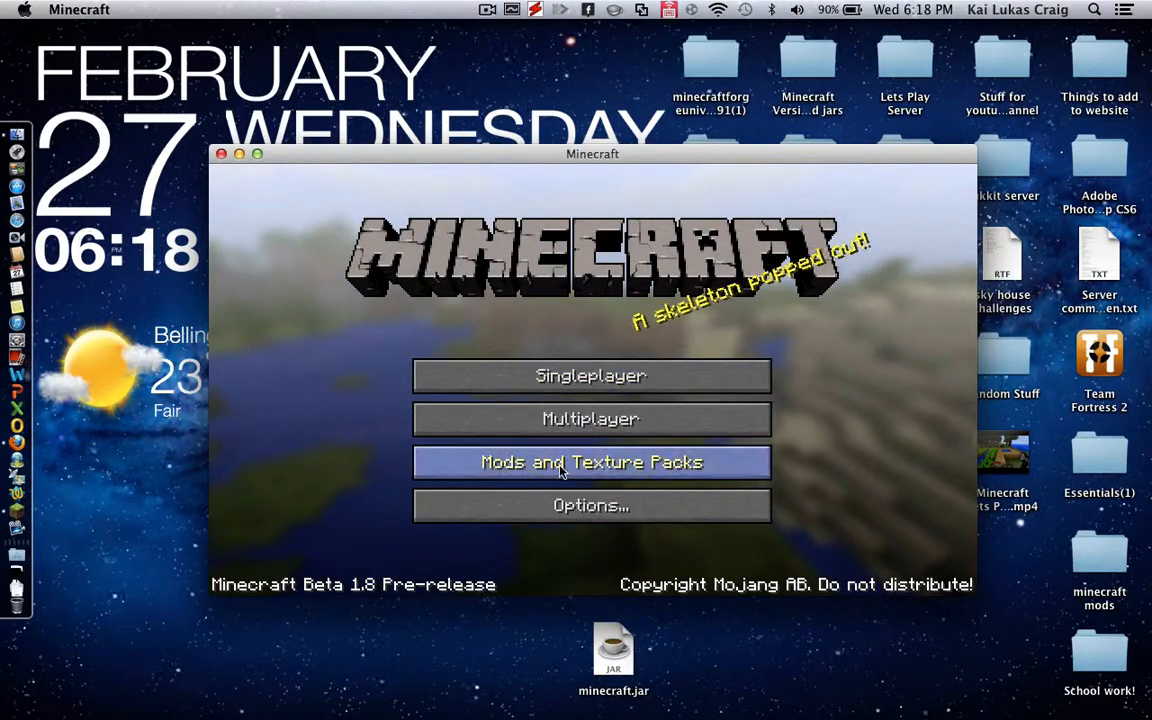
{"action": "left_click", "coordinate": [591, 462]}
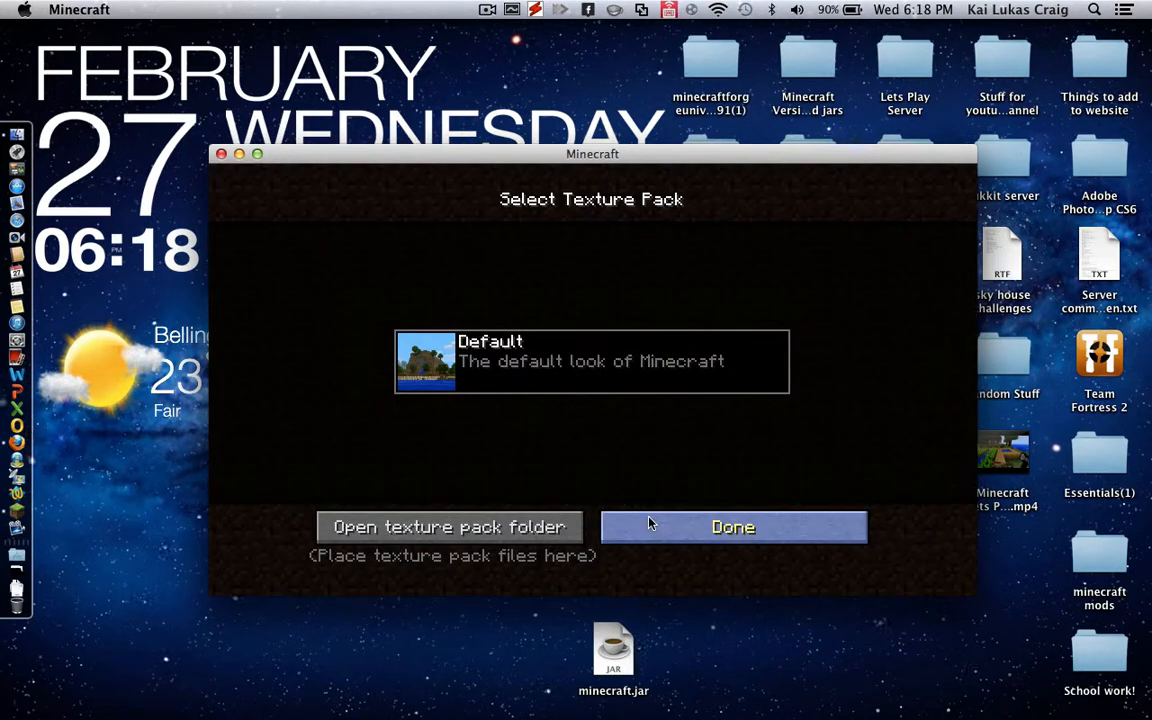
{"action": "left_click", "coordinate": [733, 527]}
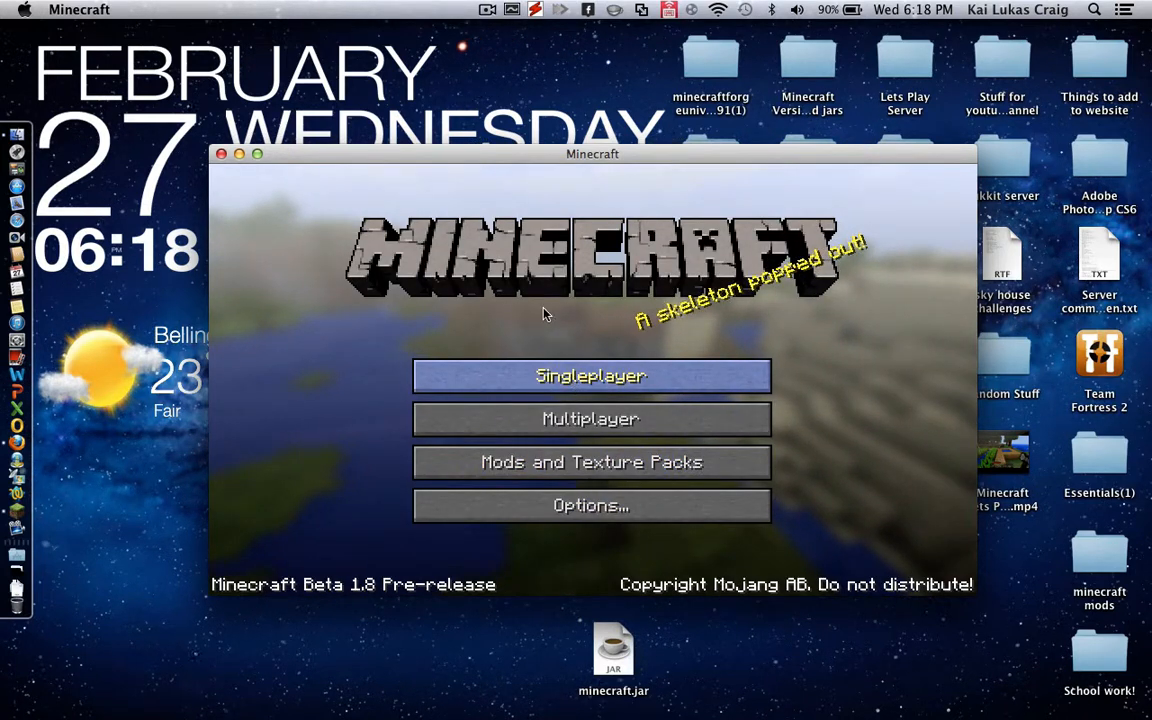
{"action": "left_click", "coordinate": [590, 375]}
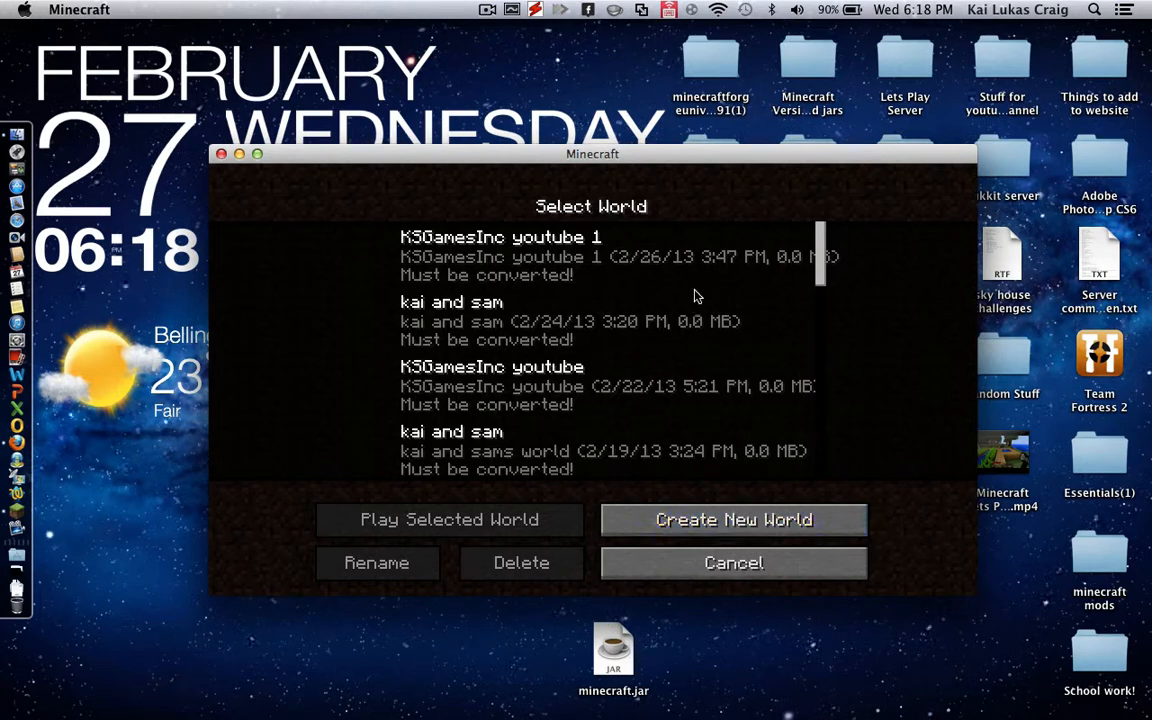
{"action": "mouse_move", "coordinate": [575, 372]}
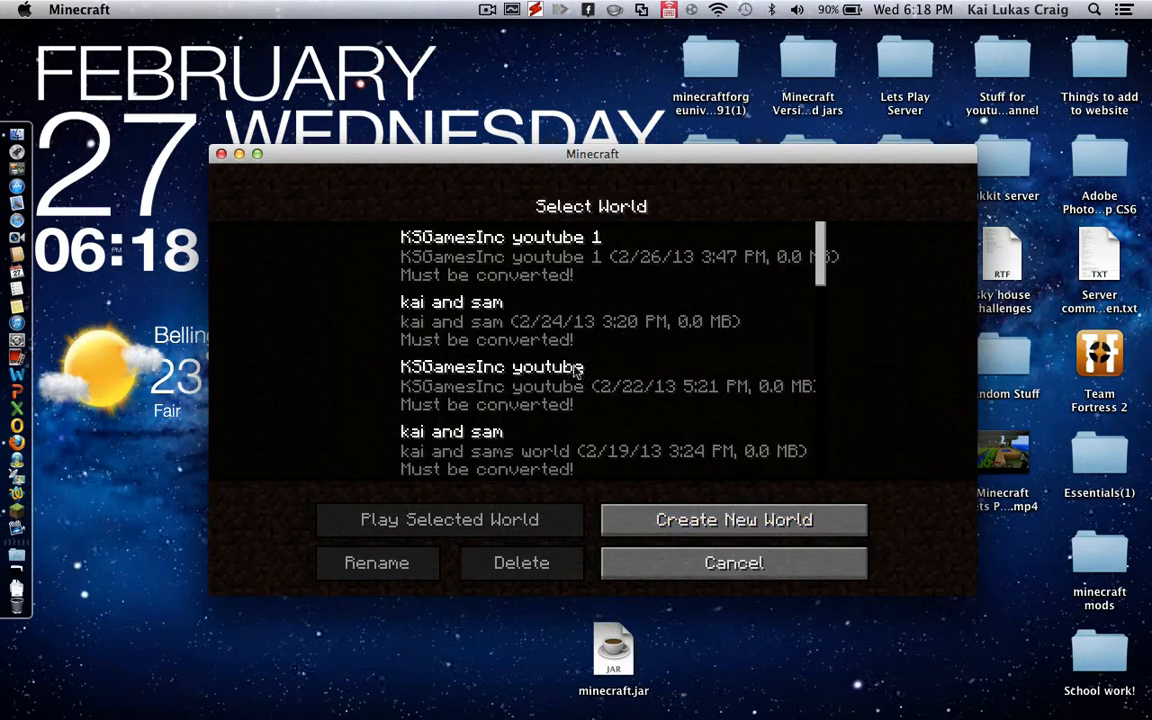
{"action": "mouse_move", "coordinate": [820, 262]}
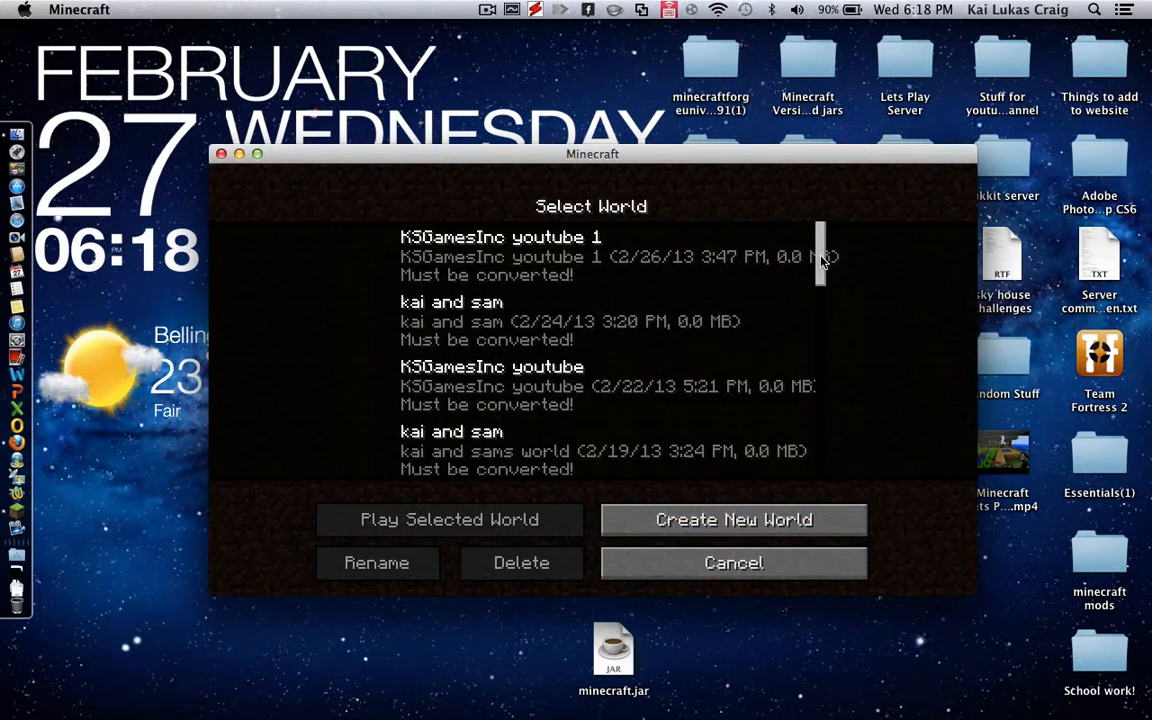
{"action": "scroll", "scroll_direction": "down", "scroll_amount": 3}
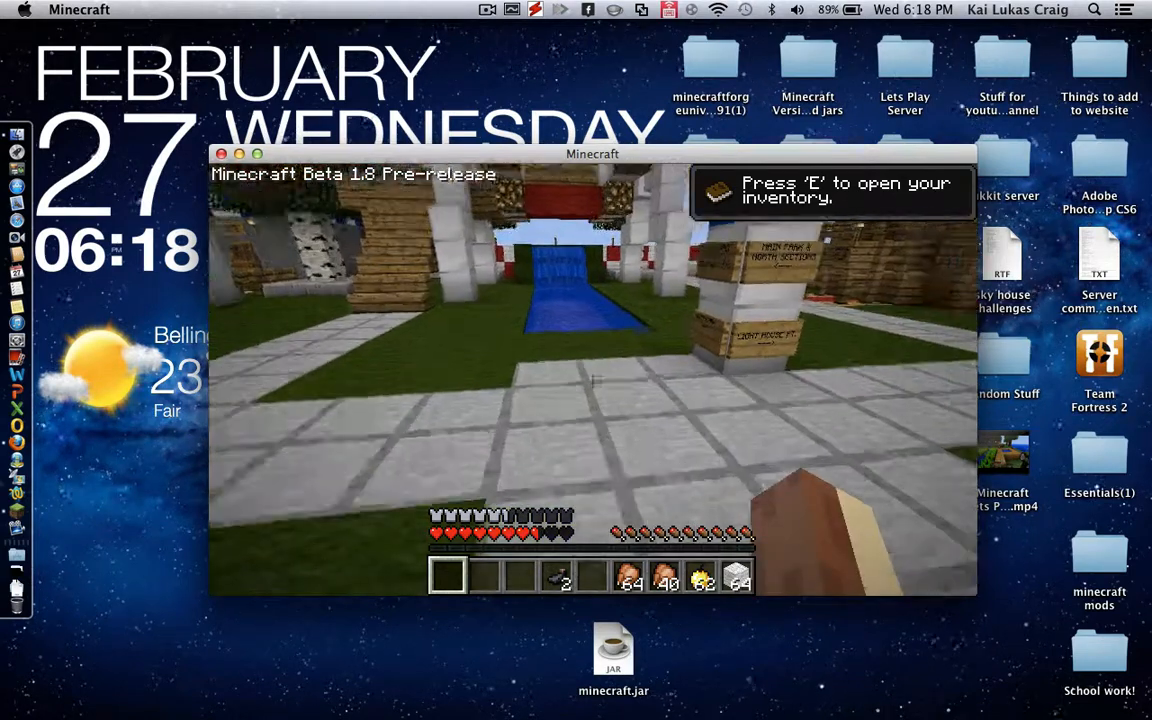
Walk along the stone path among the wooden buildings in the Beta 1.8 world.
{"action": "key", "text": "e"}
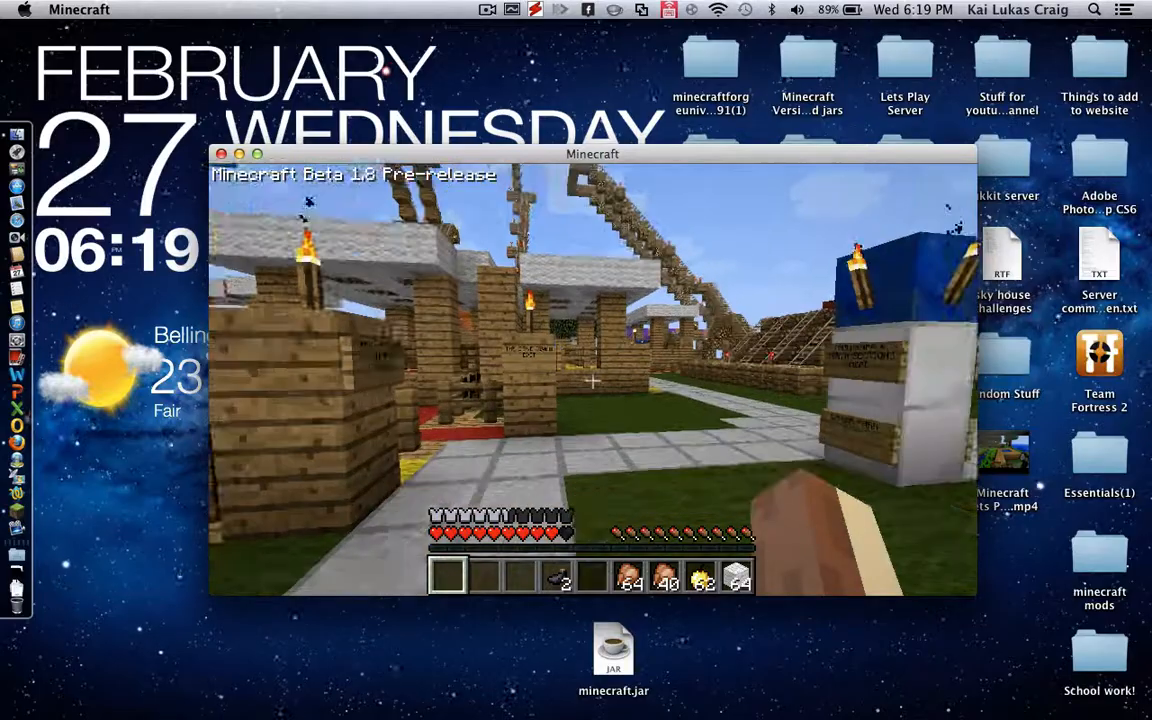
{"action": "mouse_move", "coordinate": [592, 380]}
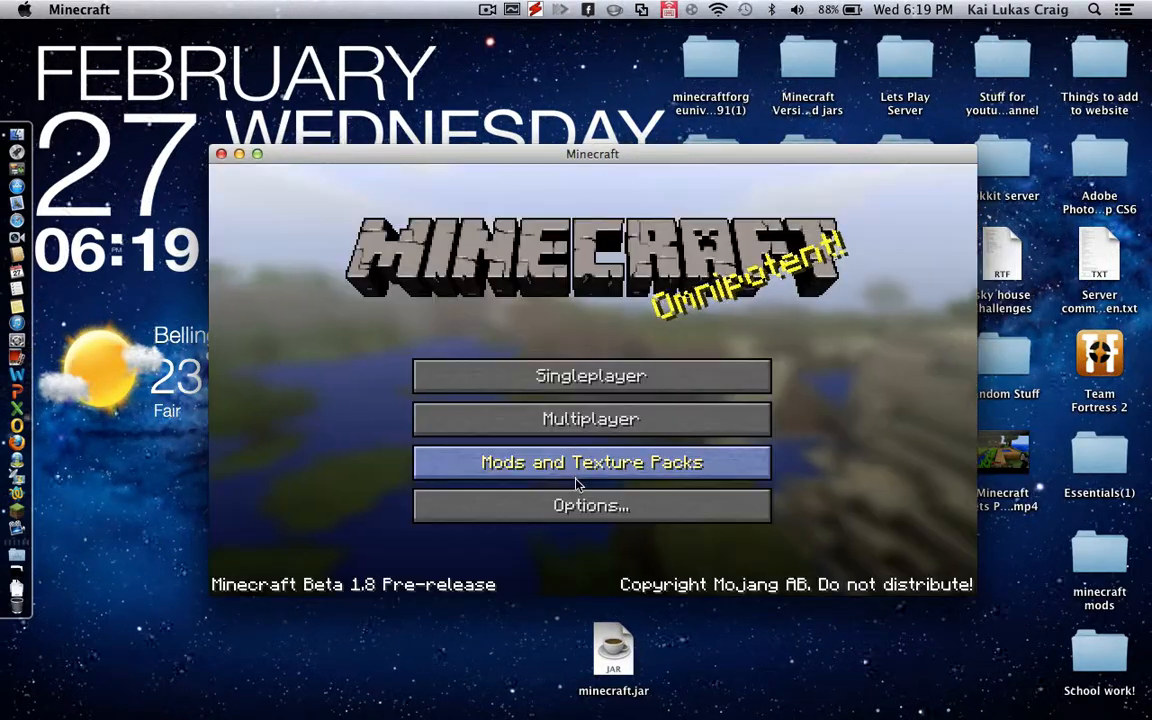
{"action": "mouse_move", "coordinate": [221, 157]}
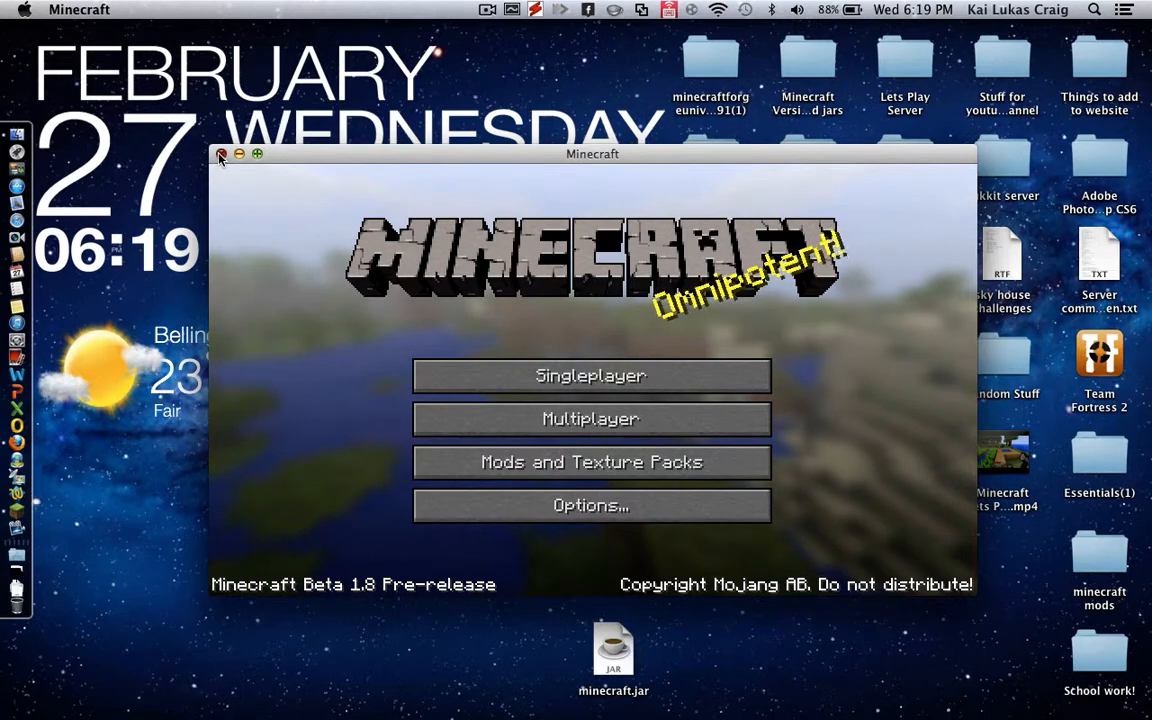
Quit Minecraft, restore the original minecraft.jar into bin, replacing the Beta 1.8 jar.
{"action": "left_click", "coordinate": [222, 154]}
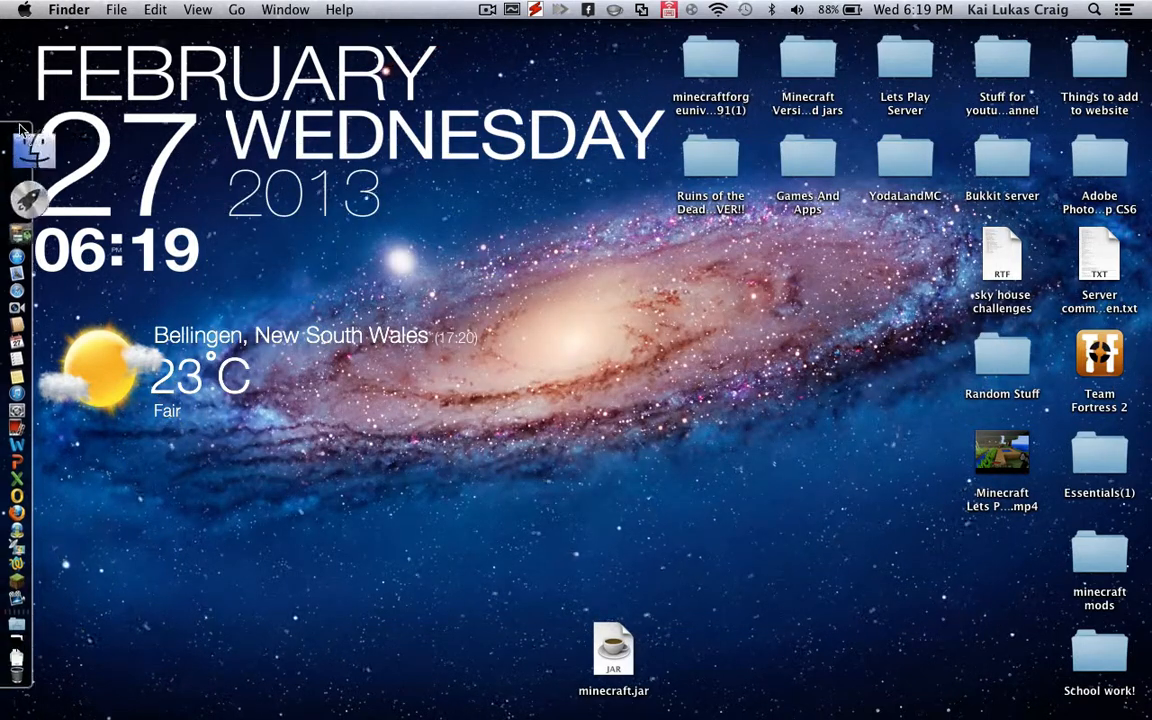
{"action": "mouse_move", "coordinate": [335, 225]}
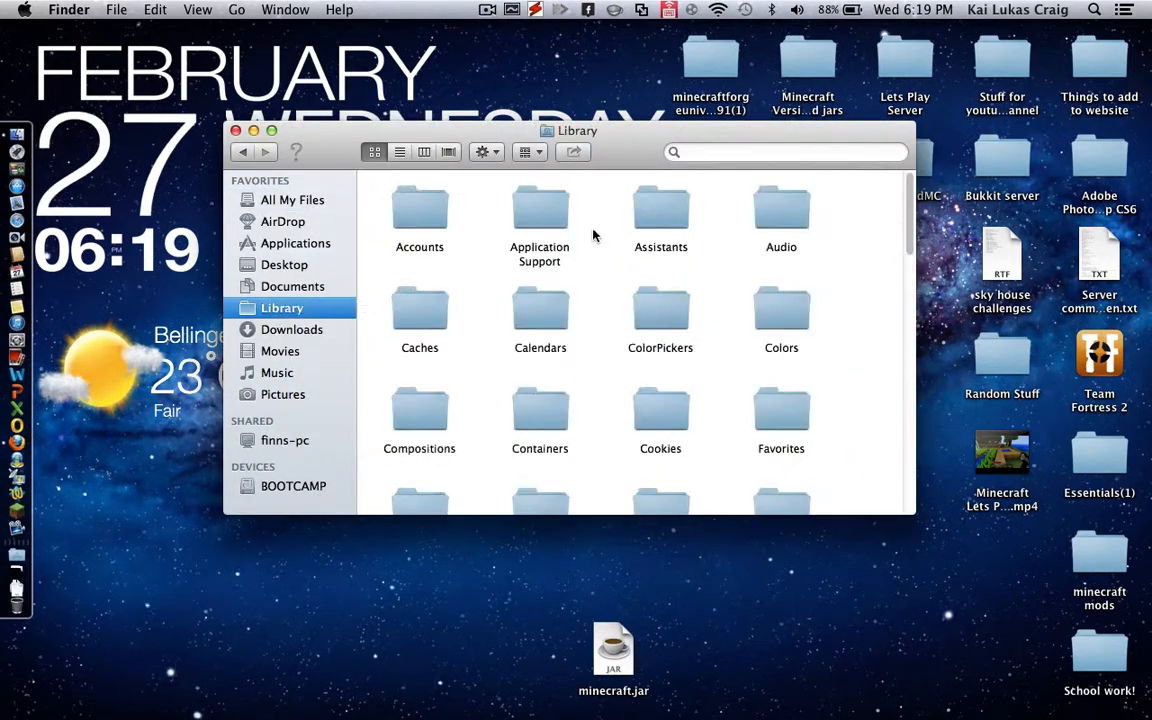
{"action": "double_click", "coordinate": [539, 210]}
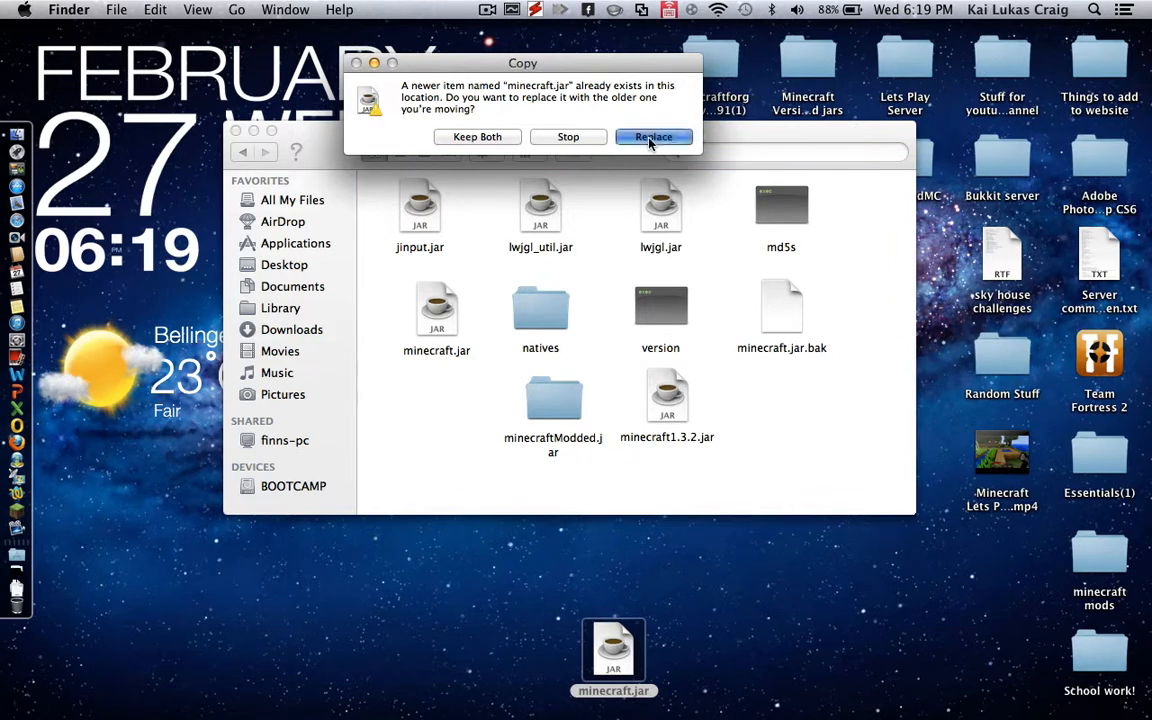
{"action": "left_click", "coordinate": [653, 137]}
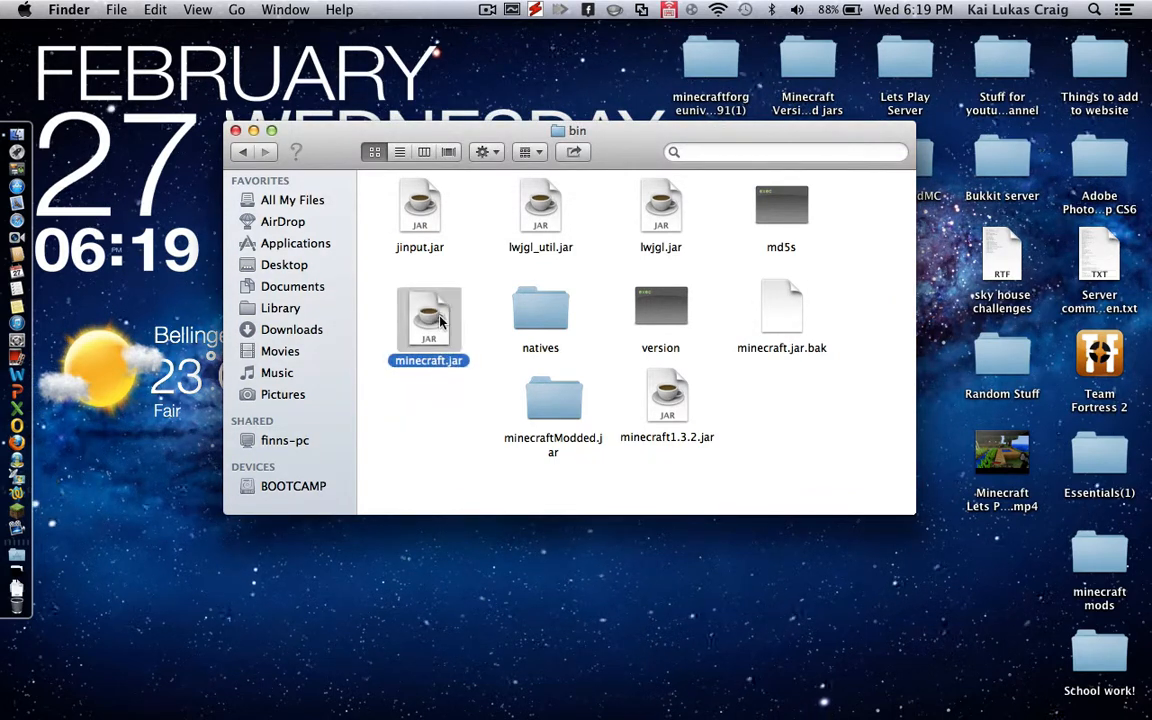
{"action": "left_click", "coordinate": [446, 395]}
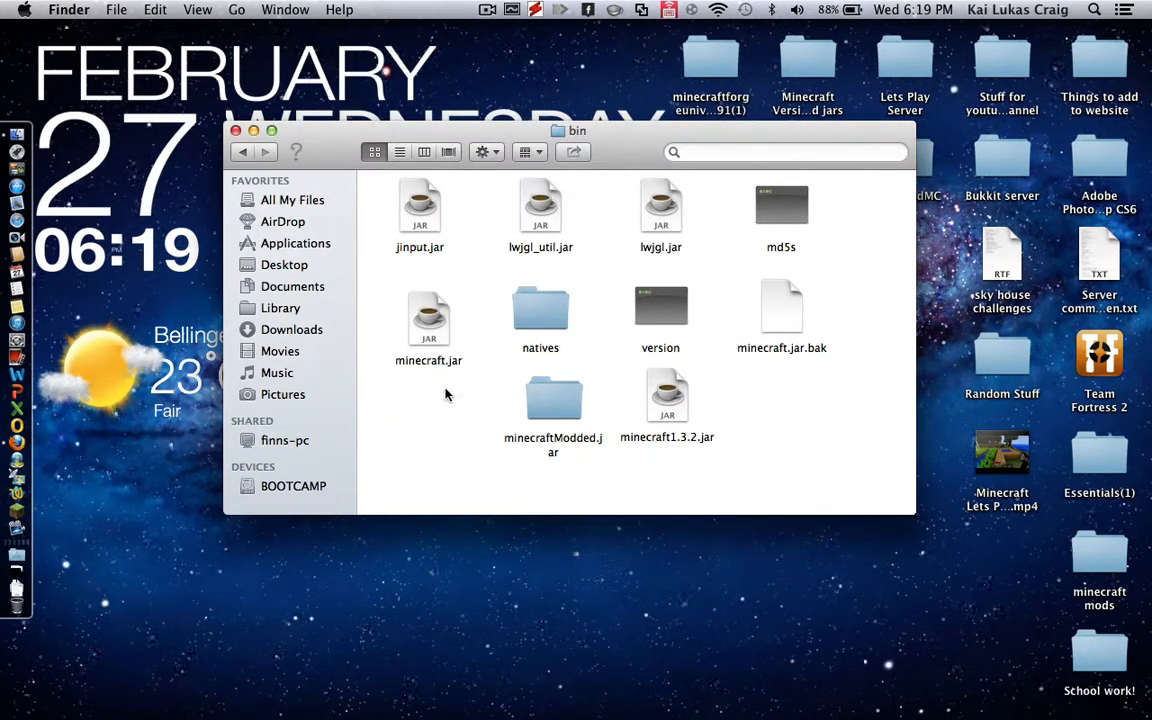
{"action": "left_click", "coordinate": [236, 131]}
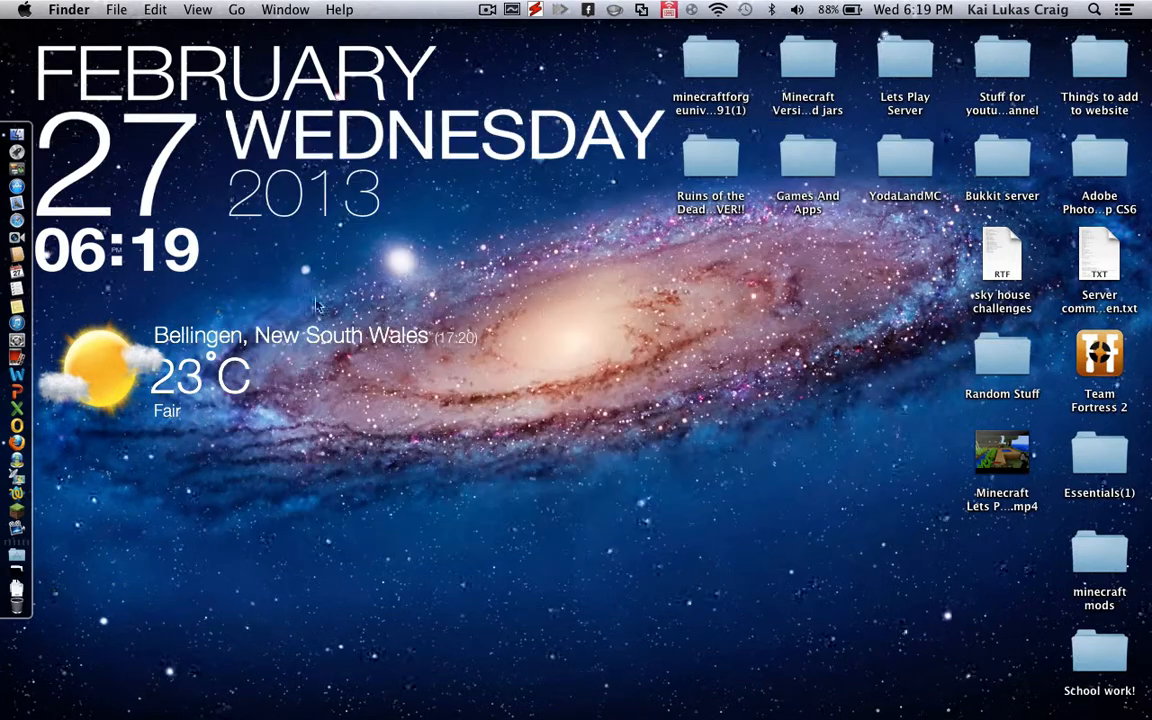
{"action": "mouse_move", "coordinate": [463, 468]}
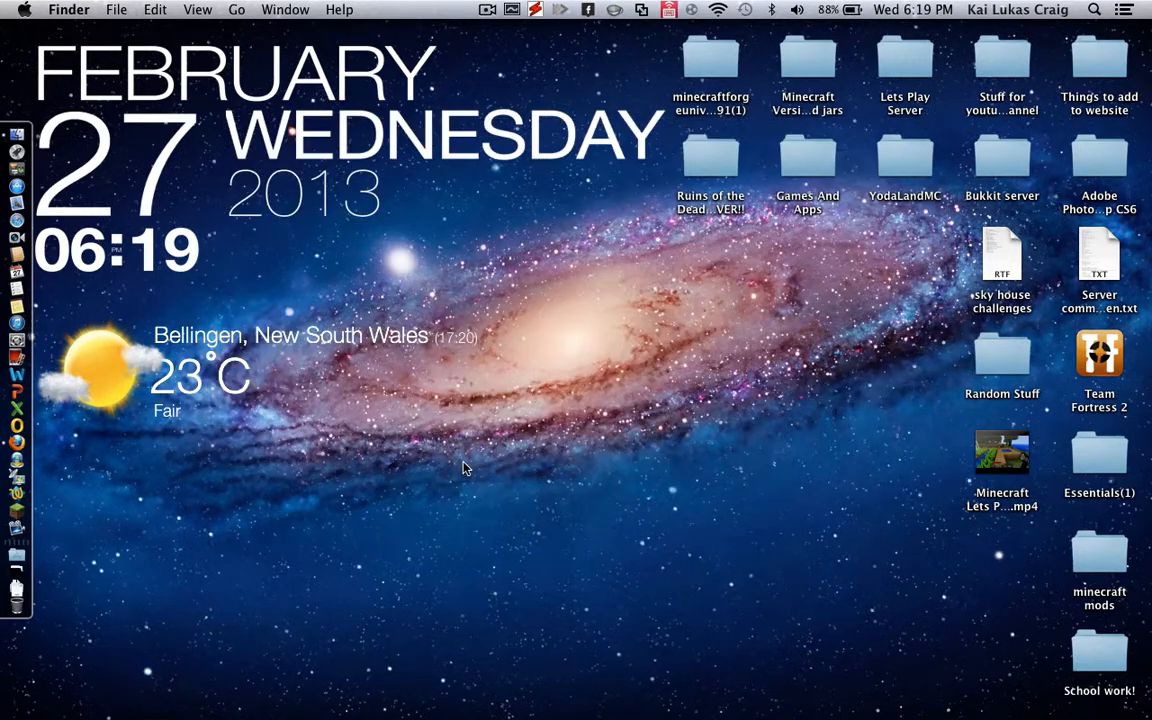
{"action": "mouse_move", "coordinate": [470, 442]}
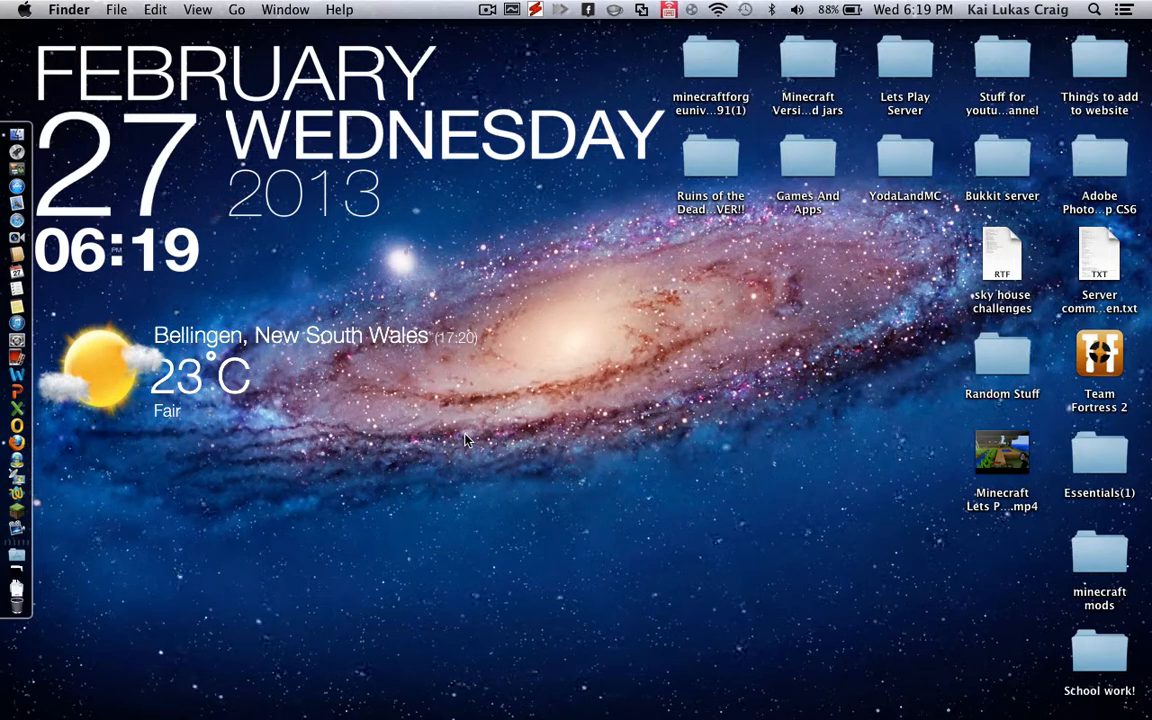
{"action": "mouse_move", "coordinate": [585, 314]}
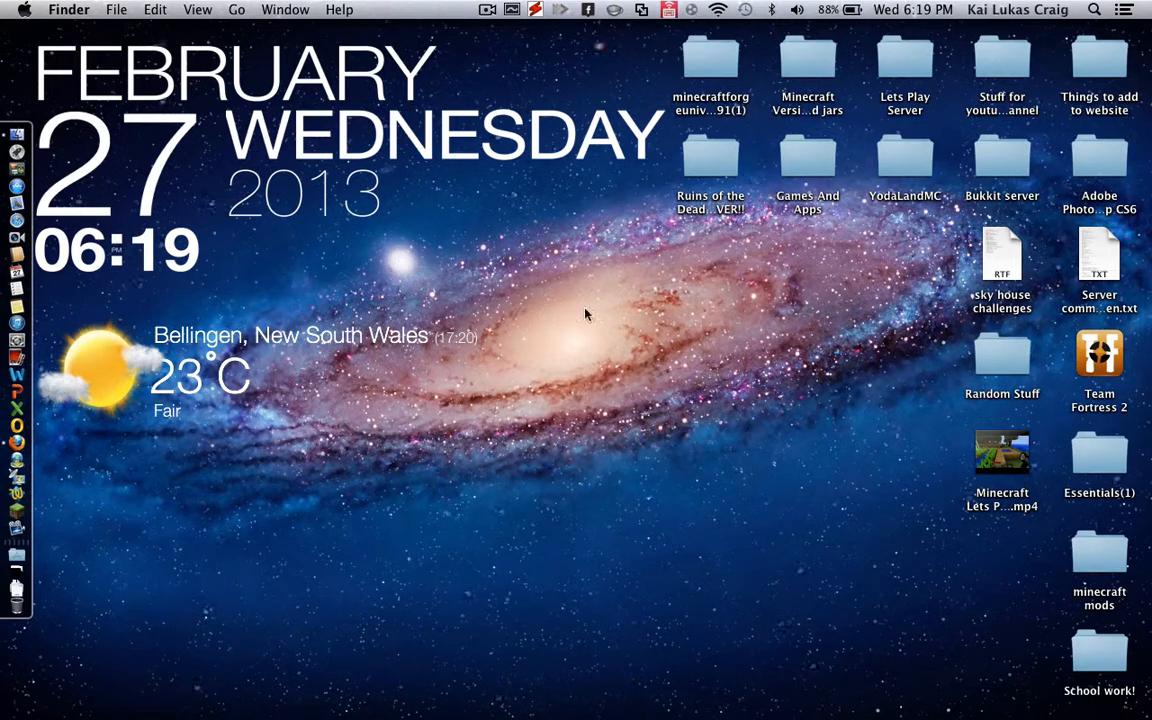
{"action": "mouse_move", "coordinate": [490, 266]}
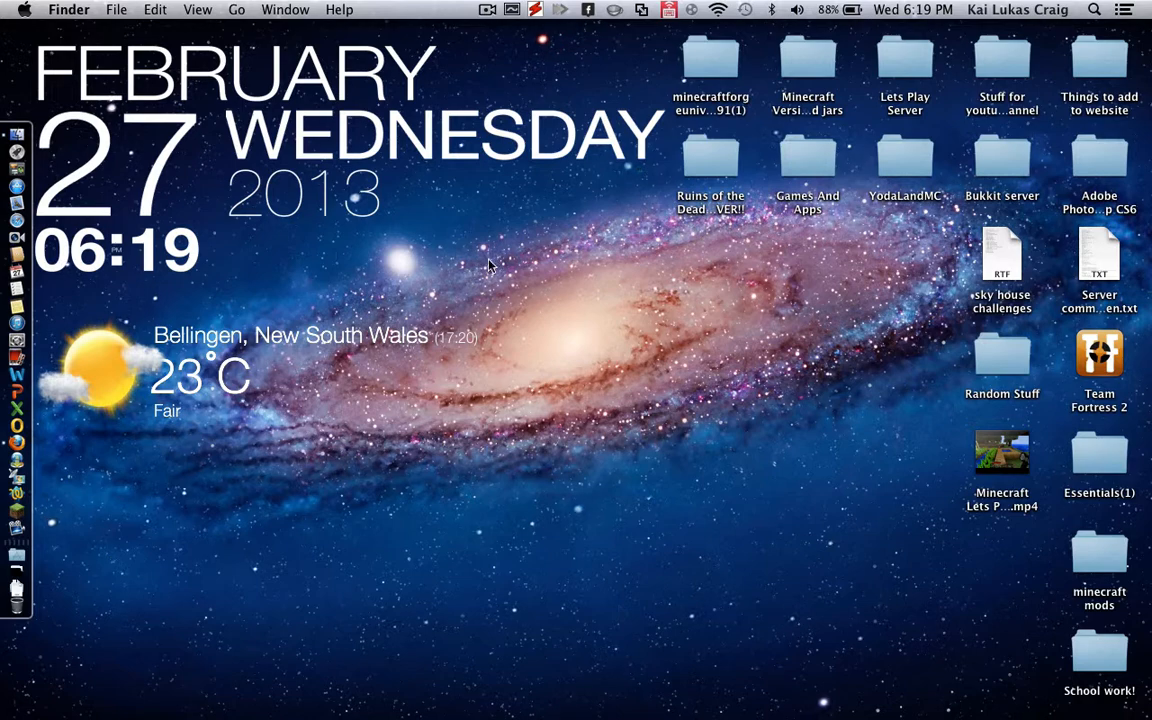
{"action": "mouse_move", "coordinate": [700, 342]}
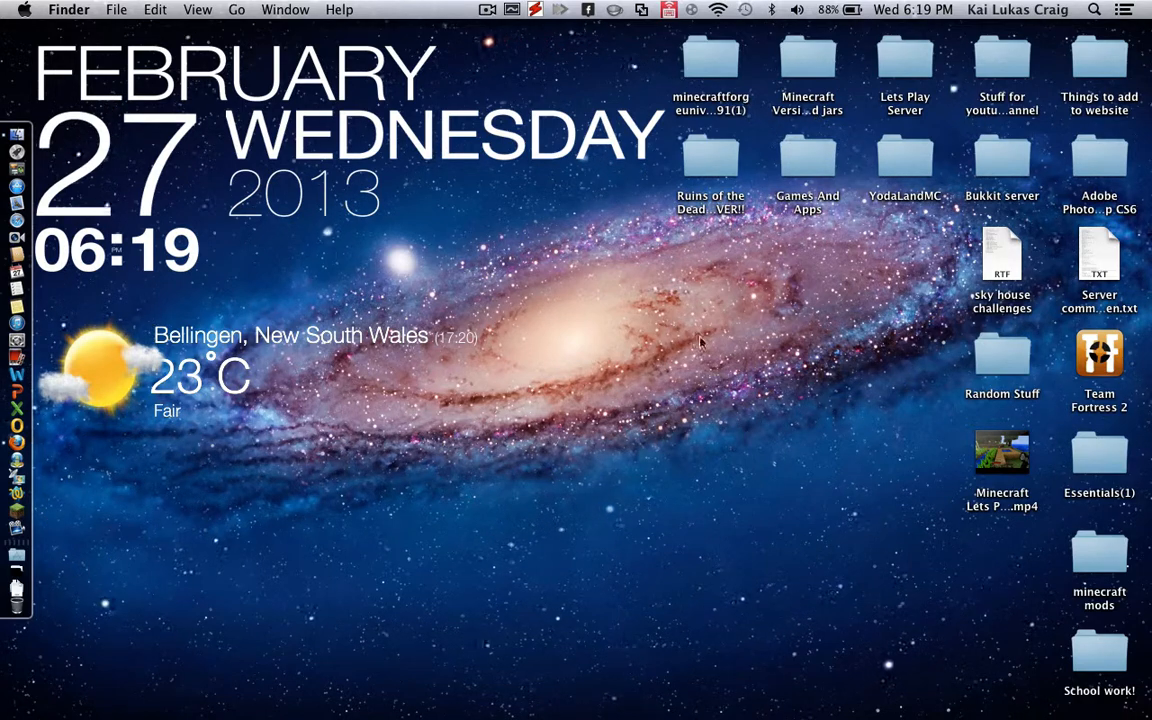
{"action": "mouse_move", "coordinate": [688, 412]}
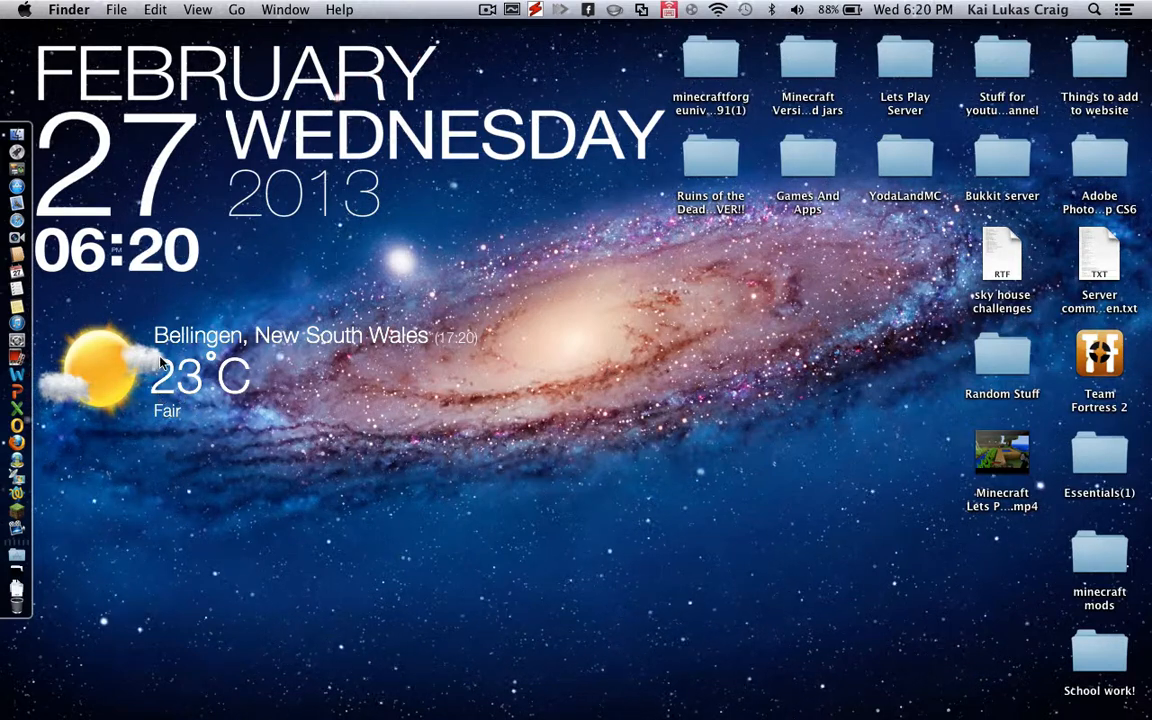
{"action": "mouse_move", "coordinate": [520, 128]}
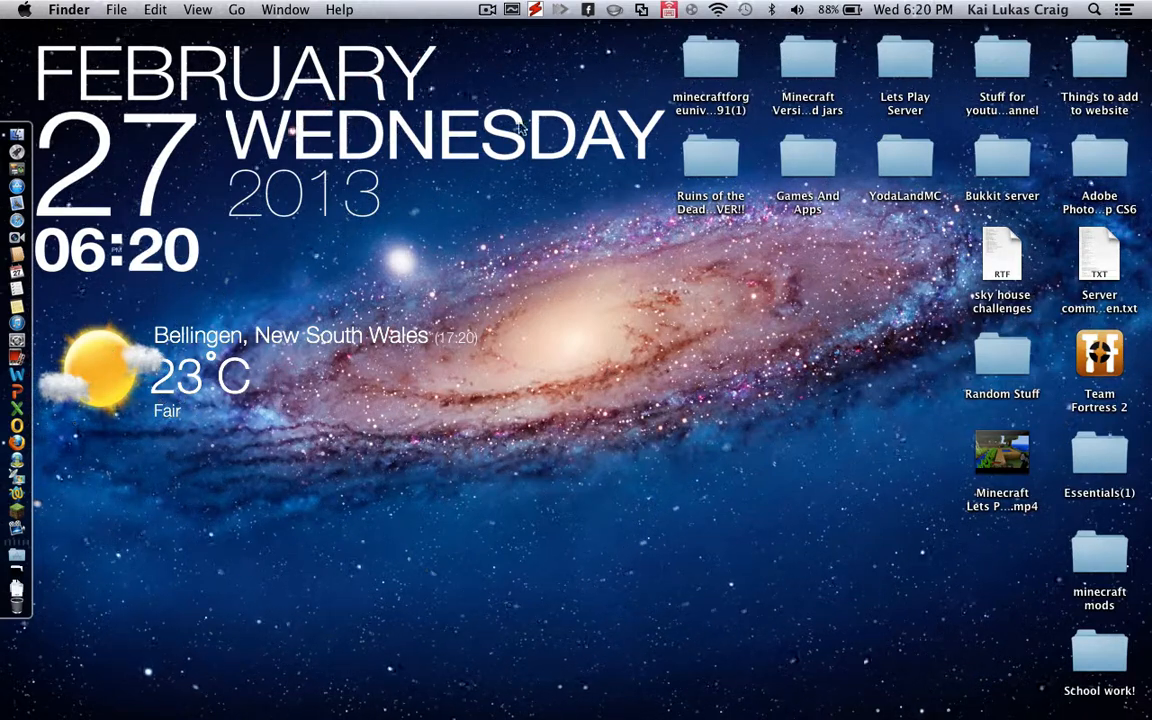
{"action": "mouse_move", "coordinate": [490, 50]}
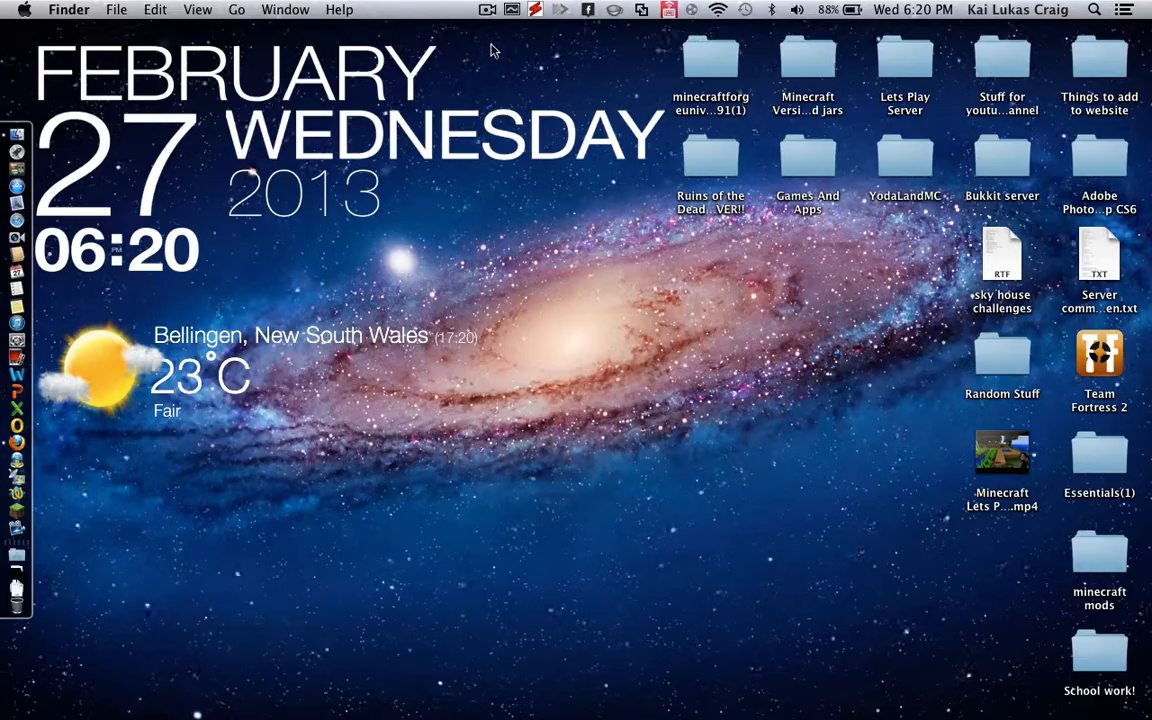